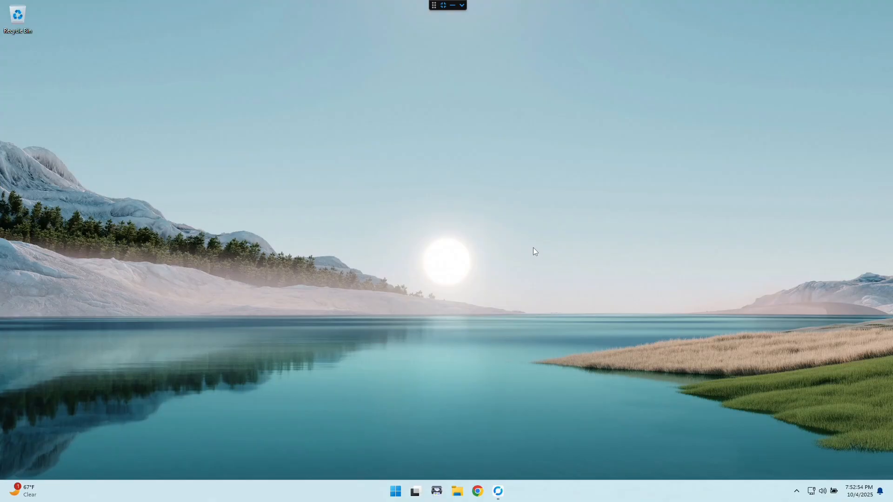
{"action": "mouse_move", "coordinate": [401, 241]}
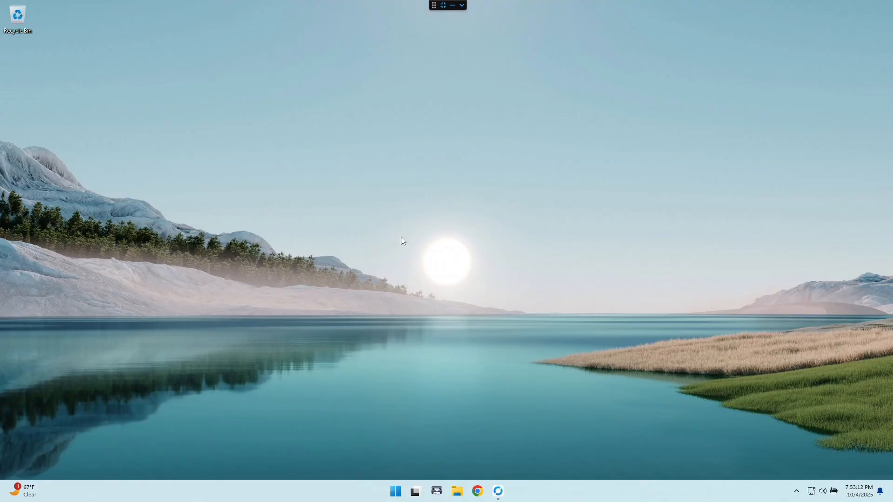
{"action": "mouse_move", "coordinate": [391, 299]}
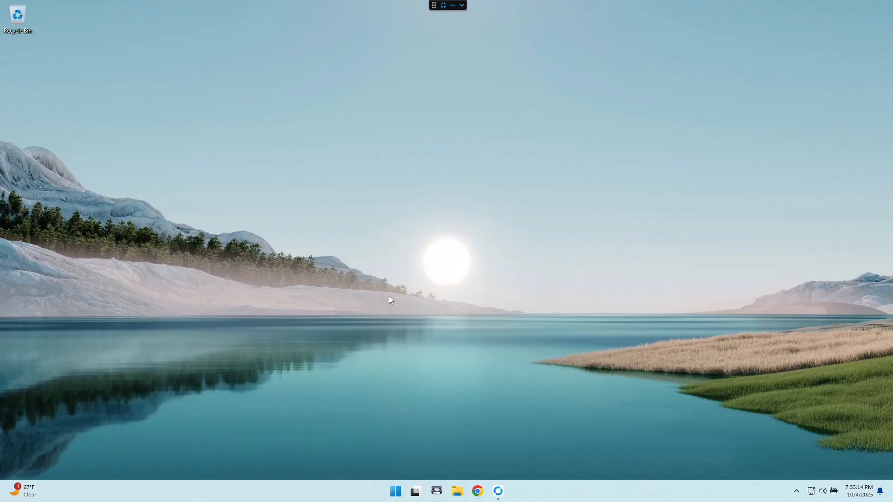
{"action": "mouse_move", "coordinate": [397, 330]}
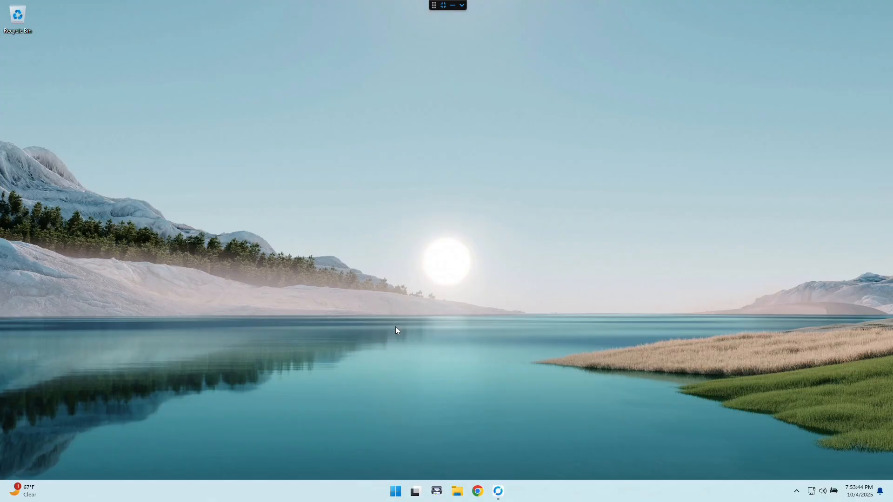
{"action": "mouse_move", "coordinate": [369, 203]}
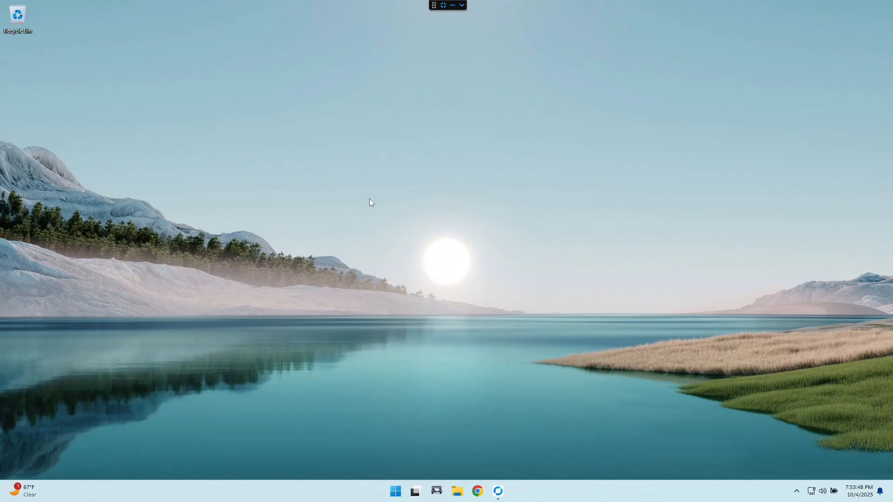
{"action": "mouse_move", "coordinate": [397, 274]}
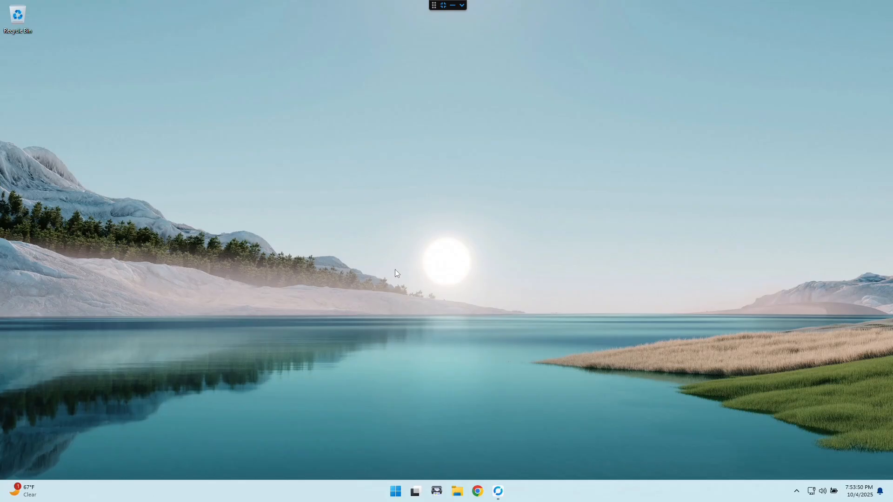
{"action": "mouse_move", "coordinate": [429, 445]}
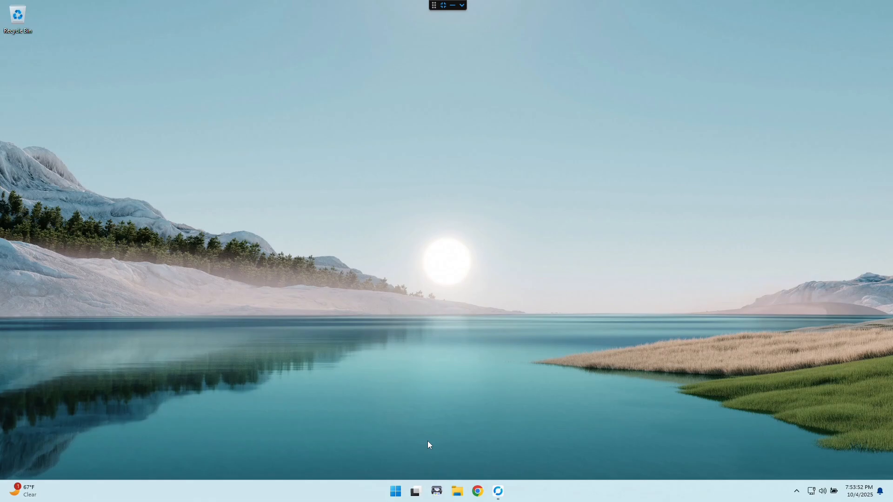
Search Start for 'programs' and open Add or remove programs
{"action": "left_click", "coordinate": [395, 491]}
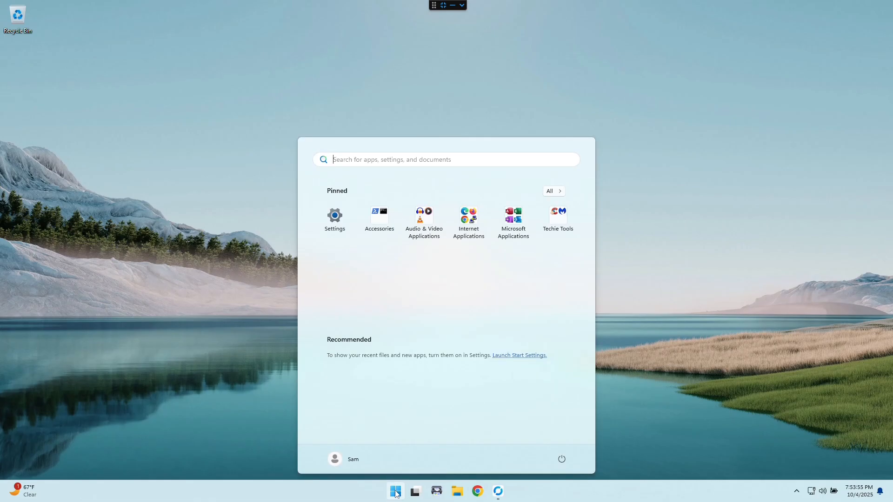
{"action": "type", "text": "programs"}
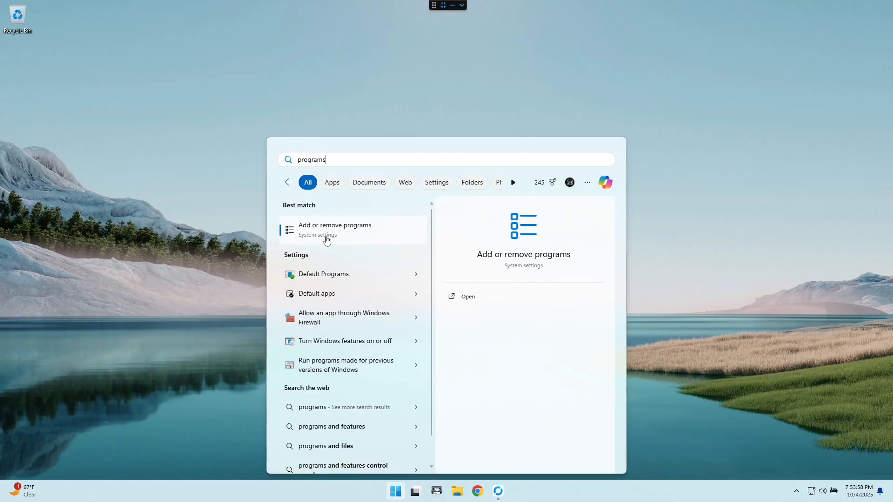
{"action": "left_click", "coordinate": [335, 228]}
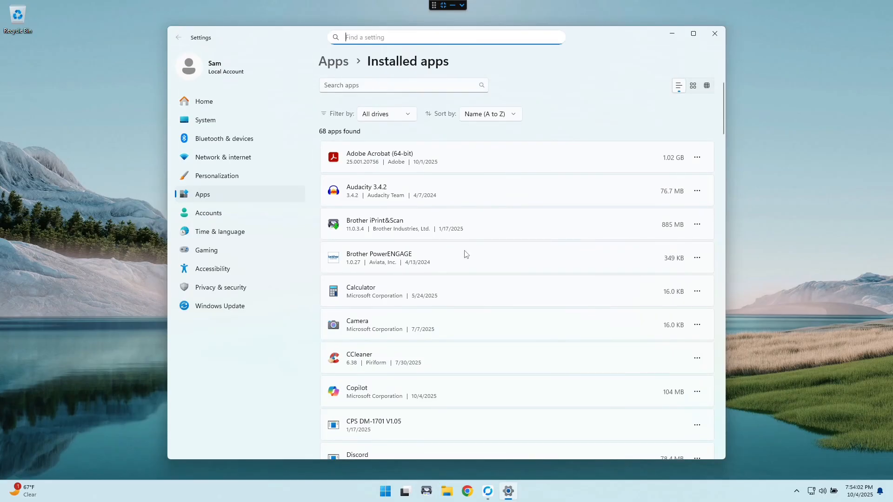
Scroll down through the Installed apps list and back up
{"action": "scroll", "scroll_direction": "down", "scroll_amount": 3}
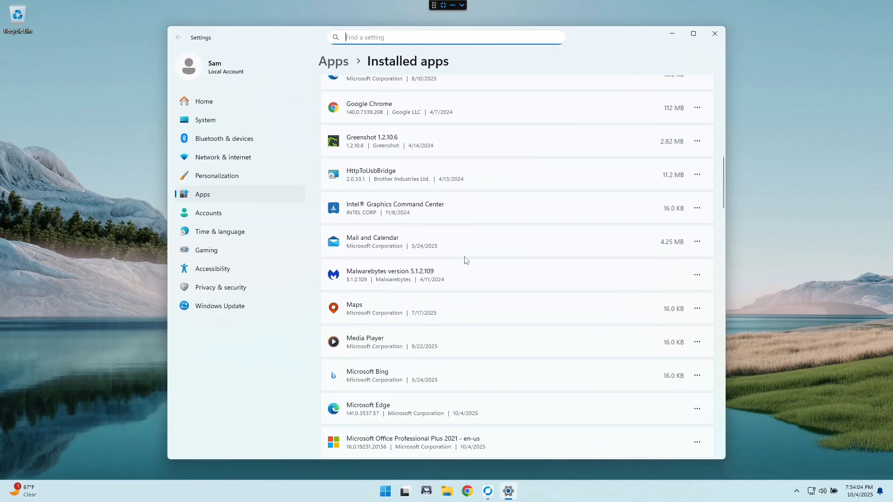
{"action": "scroll", "scroll_direction": "down", "scroll_amount": 3}
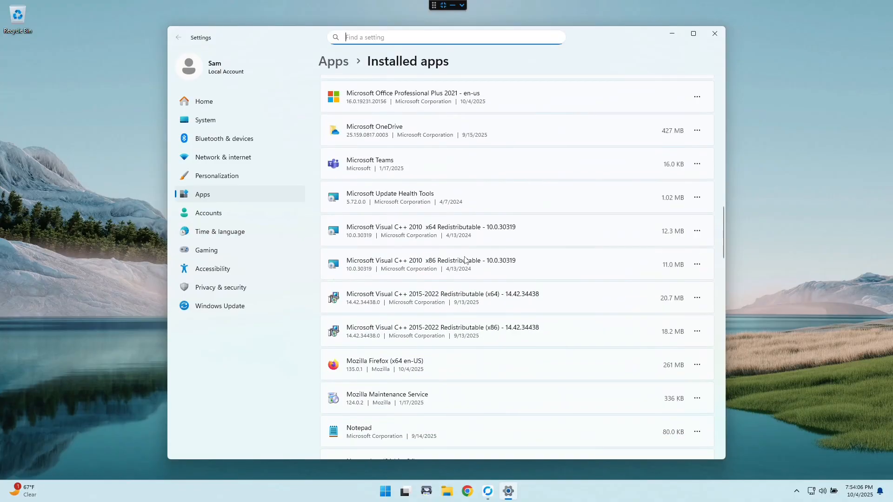
{"action": "scroll", "scroll_direction": "down", "scroll_amount": 3}
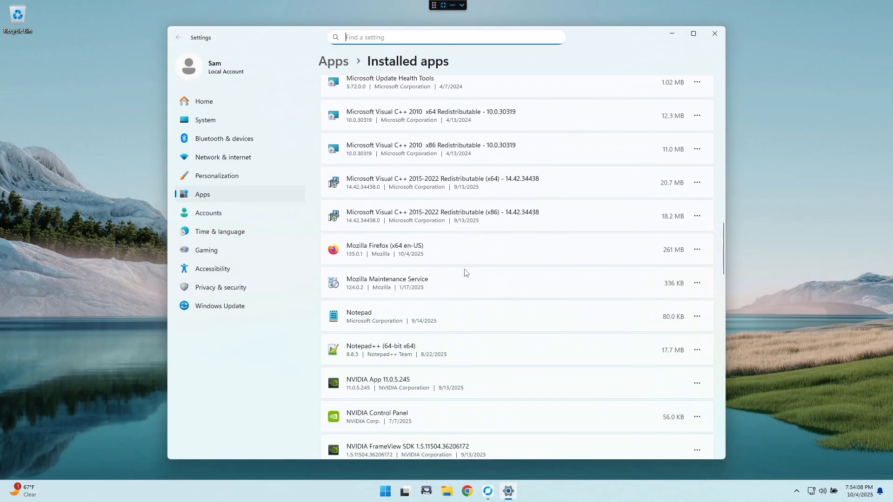
{"action": "mouse_move", "coordinate": [407, 265]}
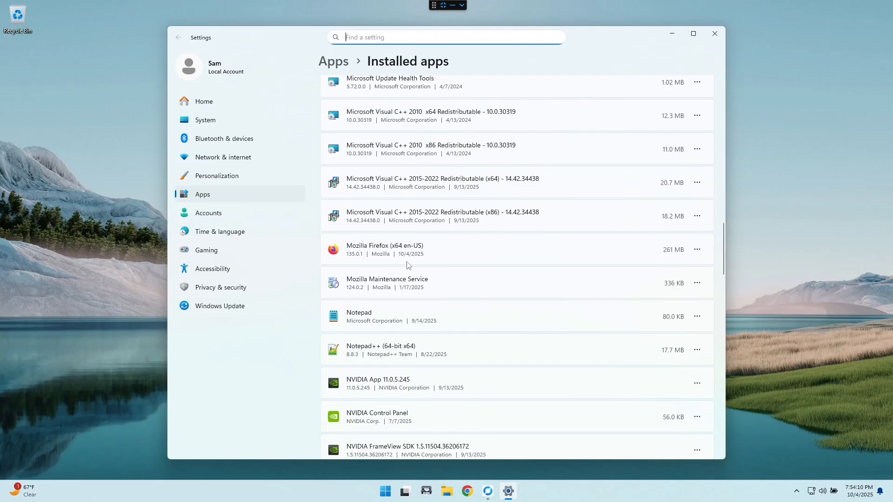
{"action": "scroll", "scroll_direction": "down", "scroll_amount": 3}
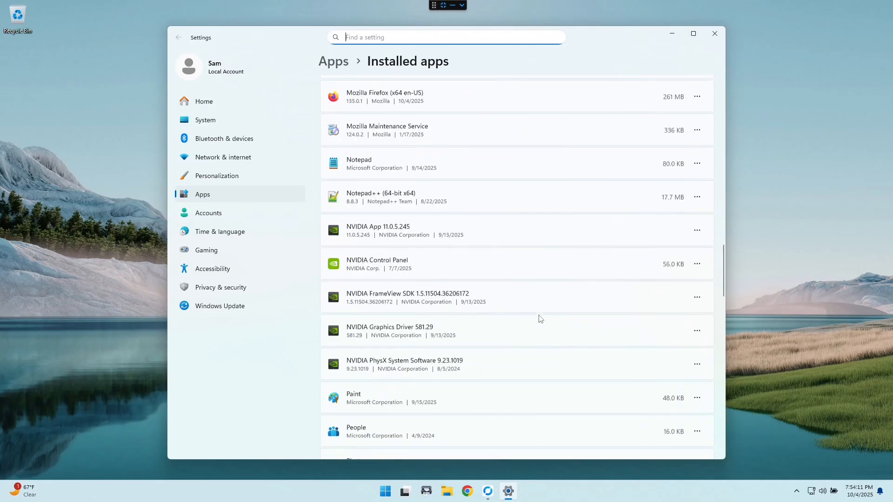
{"action": "scroll", "scroll_direction": "down", "scroll_amount": 3}
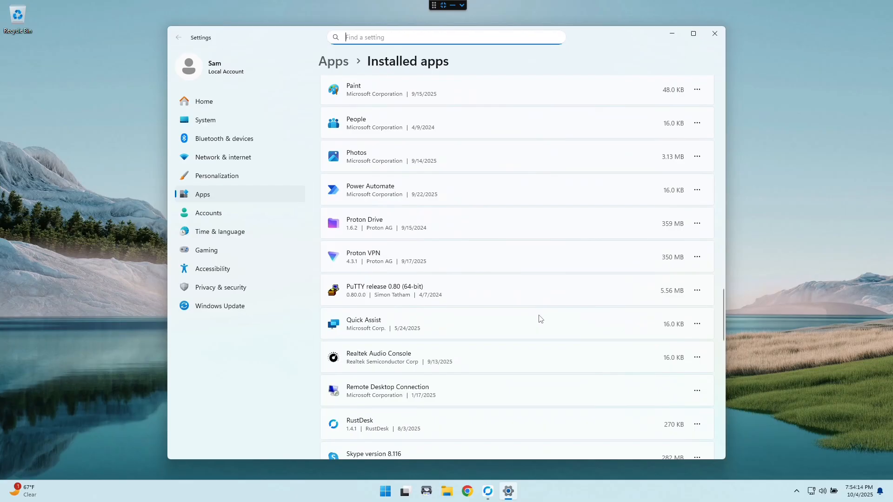
{"action": "scroll", "scroll_direction": "up", "scroll_amount": 3}
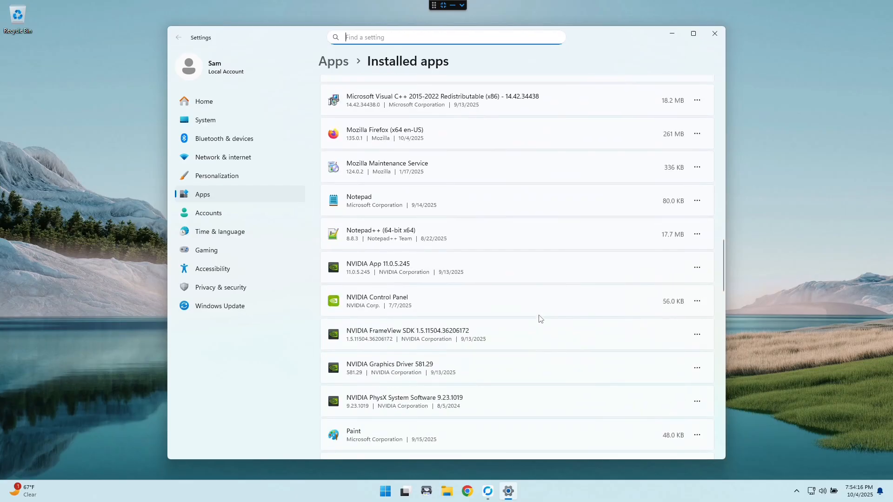
{"action": "scroll", "scroll_direction": "up", "scroll_amount": 3}
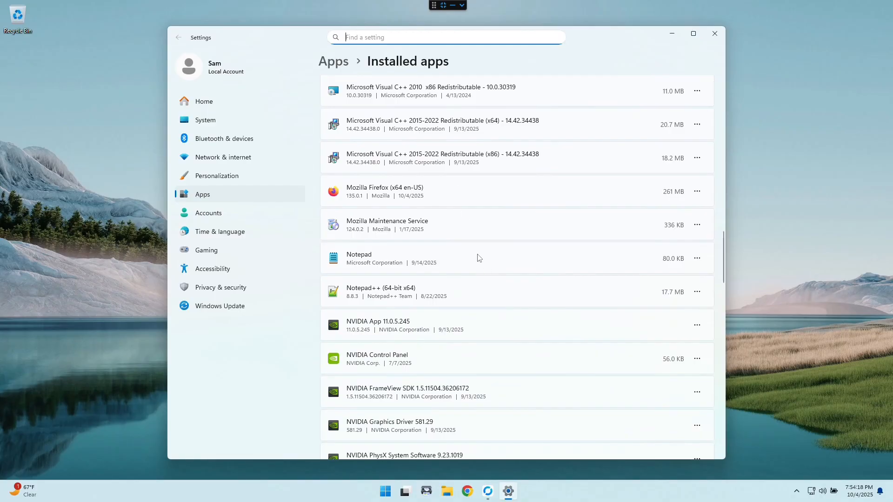
{"action": "scroll", "scroll_direction": "up", "scroll_amount": 3}
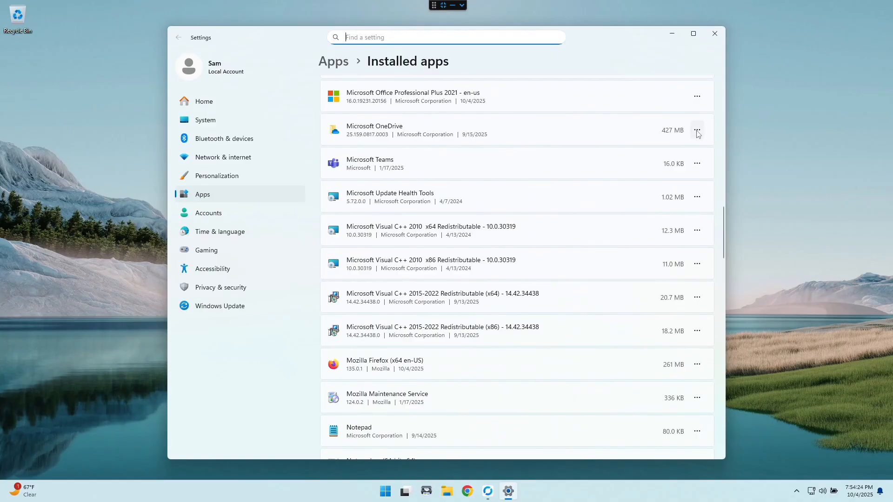
Uninstall Microsoft OneDrive from the Installed apps list
{"action": "left_click", "coordinate": [697, 130]}
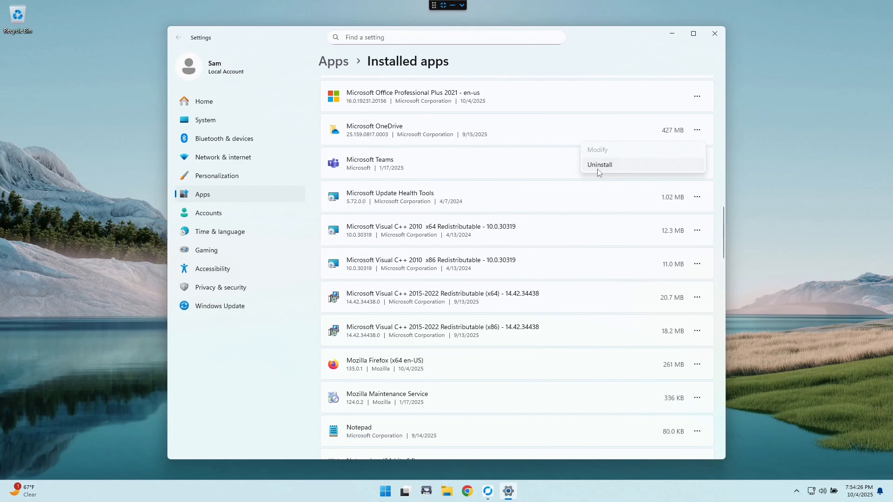
{"action": "left_click", "coordinate": [599, 165]}
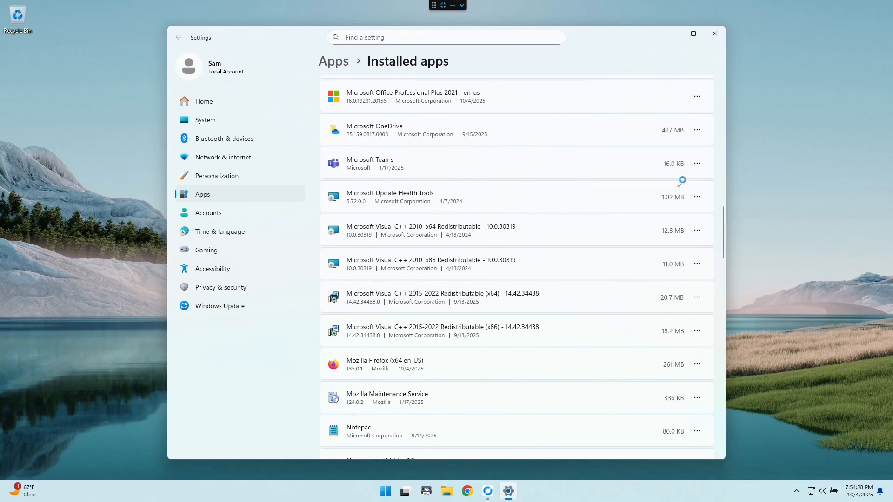
{"action": "mouse_move", "coordinate": [387, 249]}
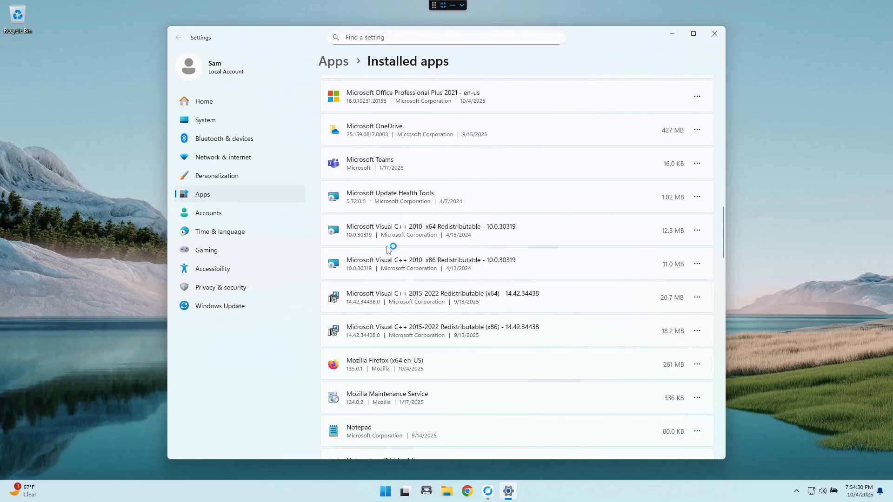
{"action": "mouse_move", "coordinate": [458, 373]}
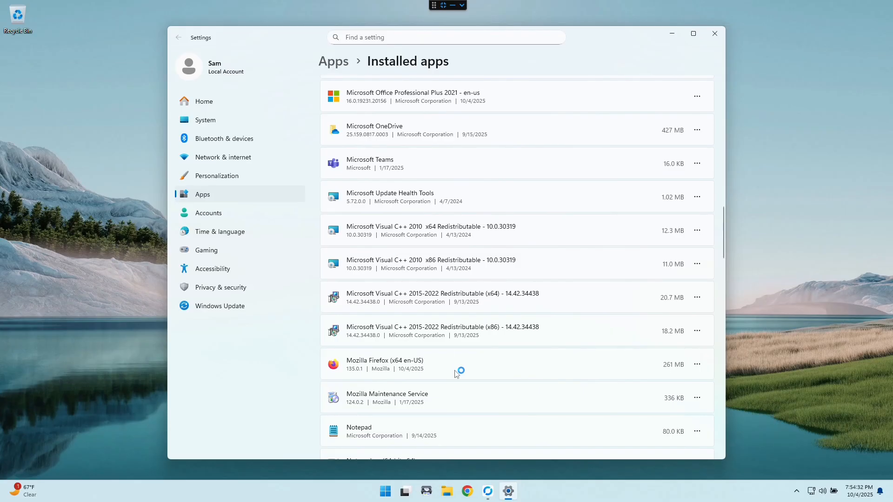
{"action": "mouse_move", "coordinate": [484, 412]}
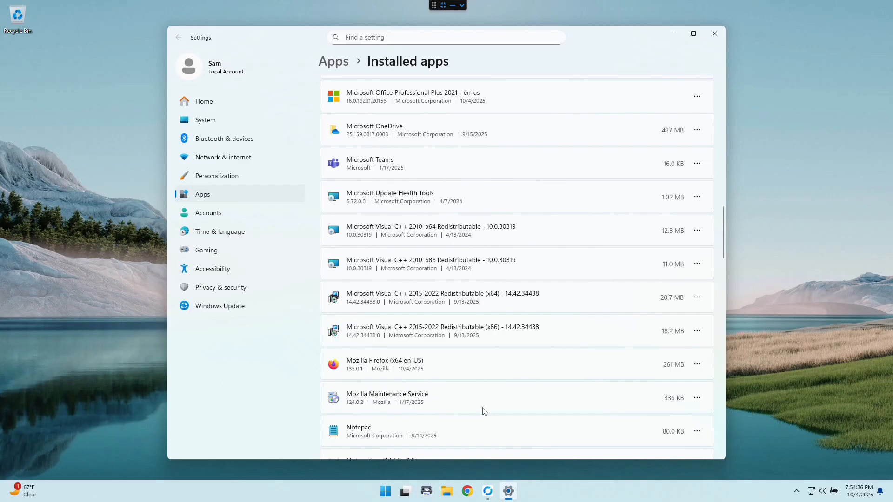
{"action": "scroll", "scroll_direction": "down", "scroll_amount": 3}
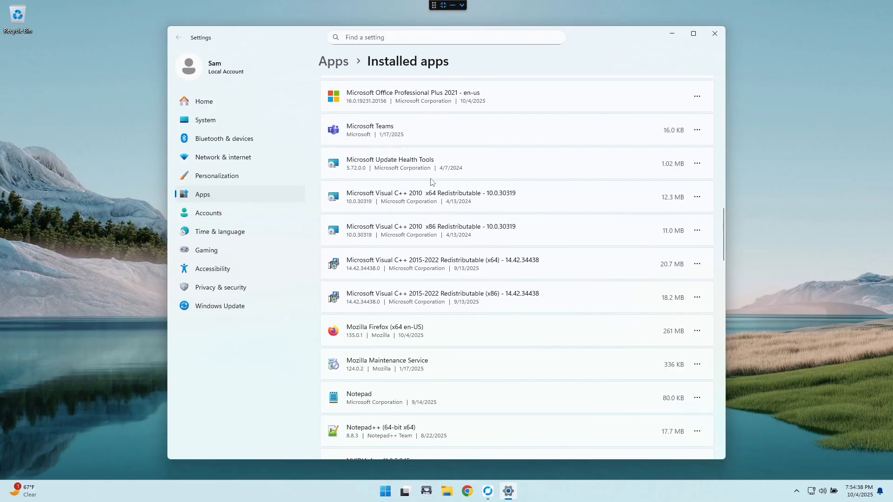
{"action": "mouse_move", "coordinate": [696, 130]}
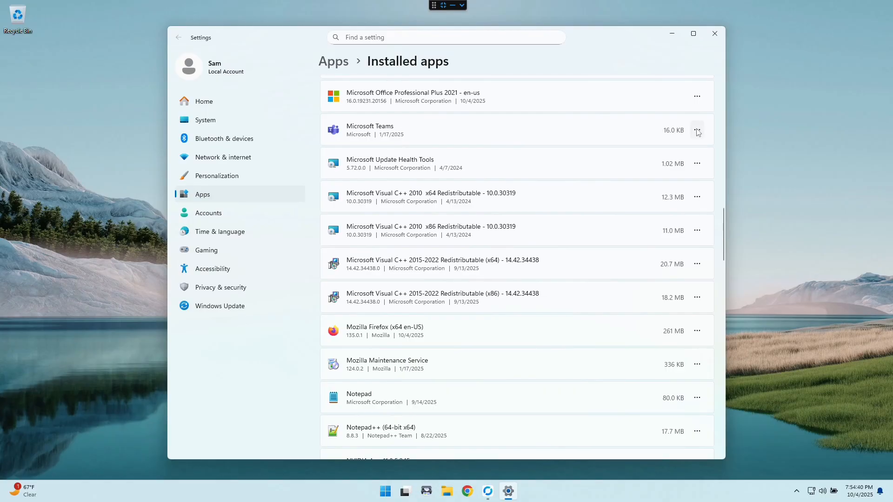
{"action": "mouse_move", "coordinate": [607, 185]}
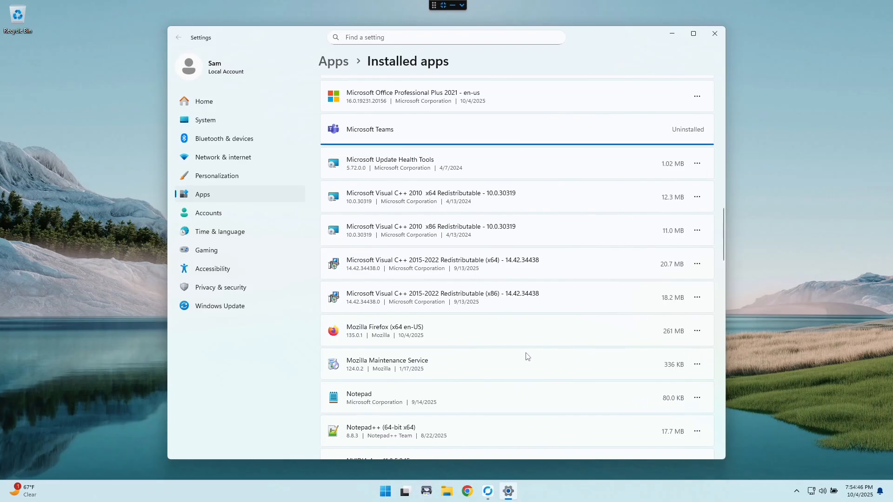
{"action": "scroll", "scroll_direction": "up", "scroll_amount": 3}
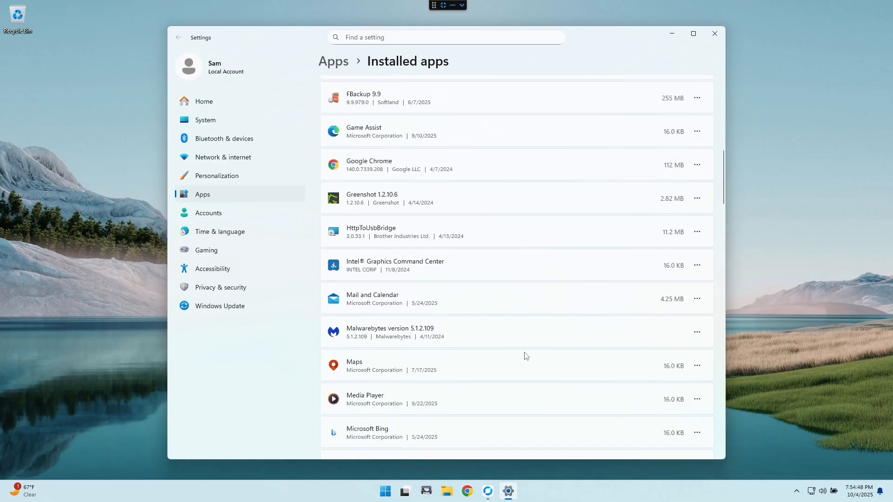
Look through the remaining installed apps, then close Settings
{"action": "scroll", "scroll_direction": "down", "scroll_amount": 3}
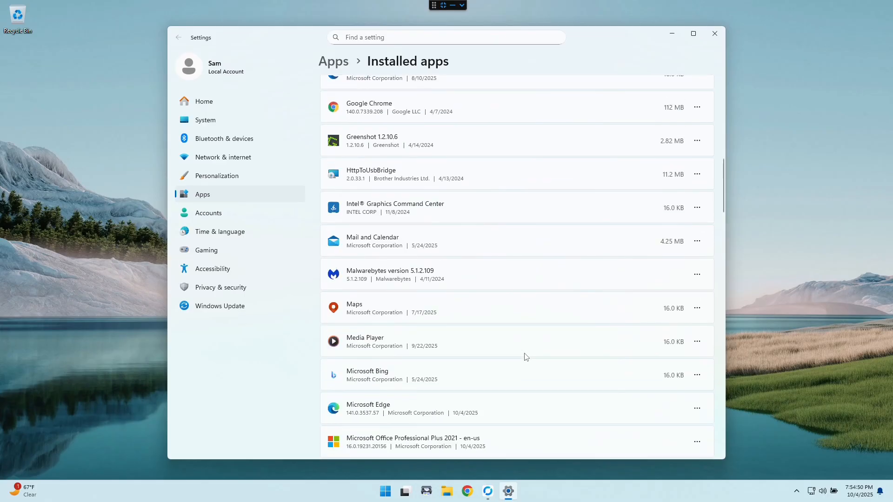
{"action": "scroll", "scroll_direction": "down", "scroll_amount": 3}
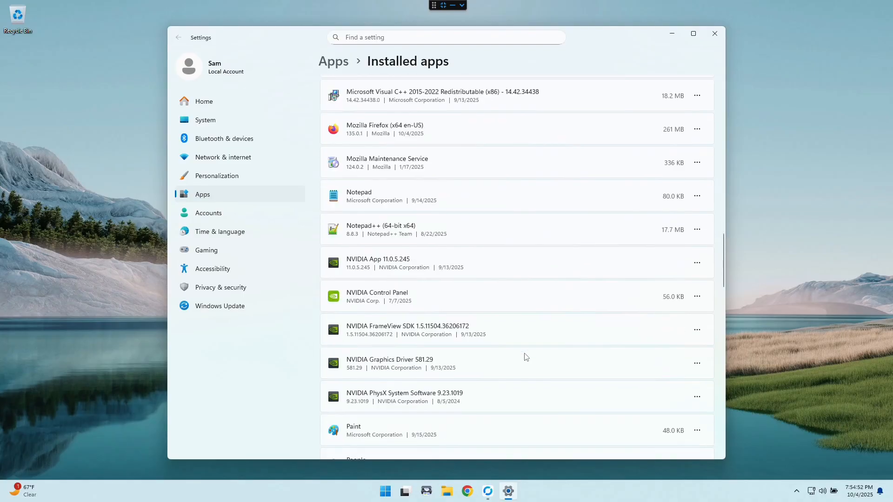
{"action": "scroll", "scroll_direction": "down", "scroll_amount": 3}
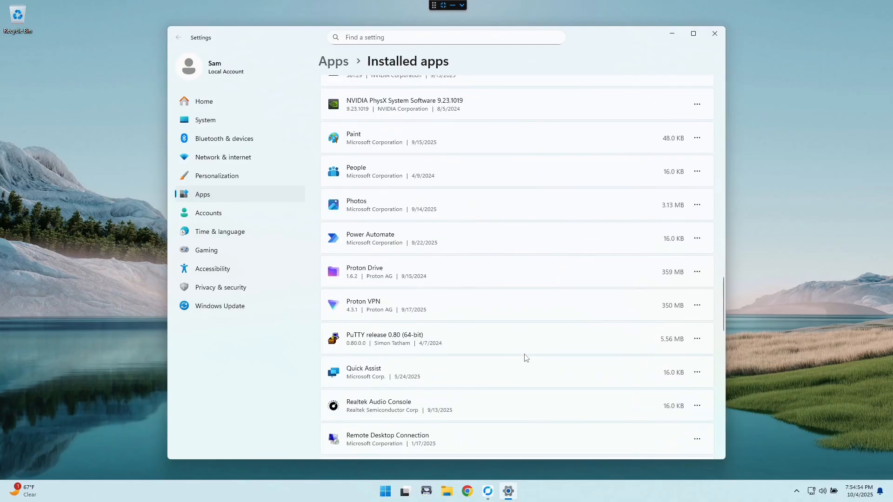
{"action": "scroll", "scroll_direction": "down", "scroll_amount": 3}
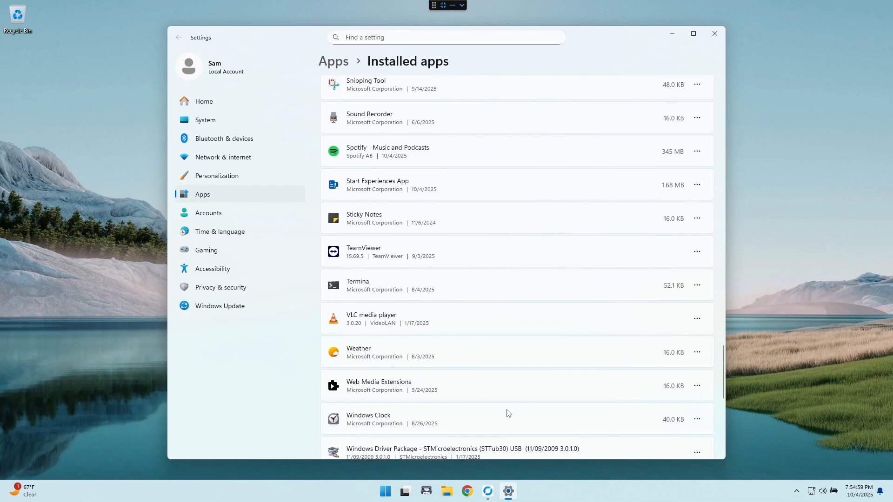
{"action": "scroll", "scroll_direction": "up", "scroll_amount": 3}
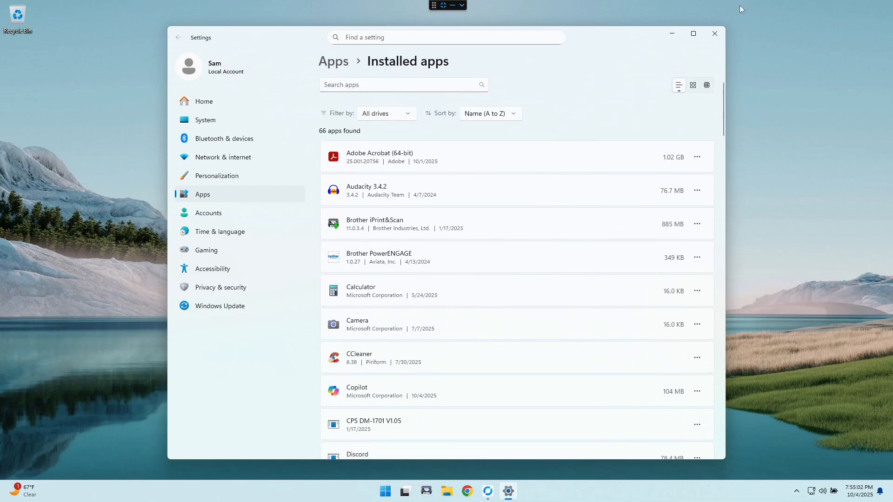
{"action": "left_click", "coordinate": [714, 33]}
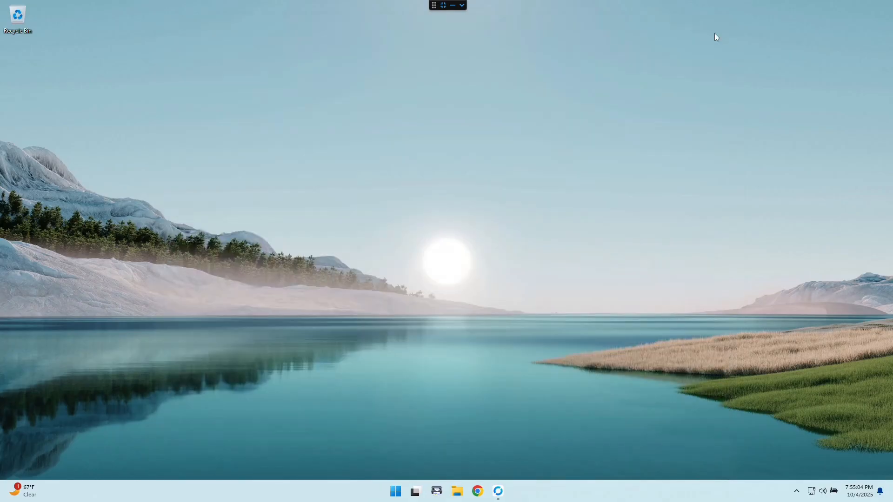
{"action": "mouse_move", "coordinate": [477, 197]}
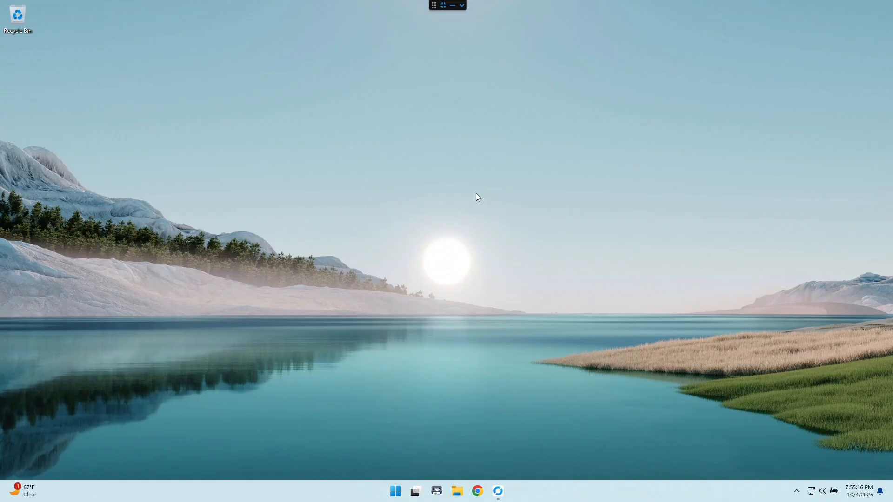
{"action": "mouse_move", "coordinate": [413, 257]}
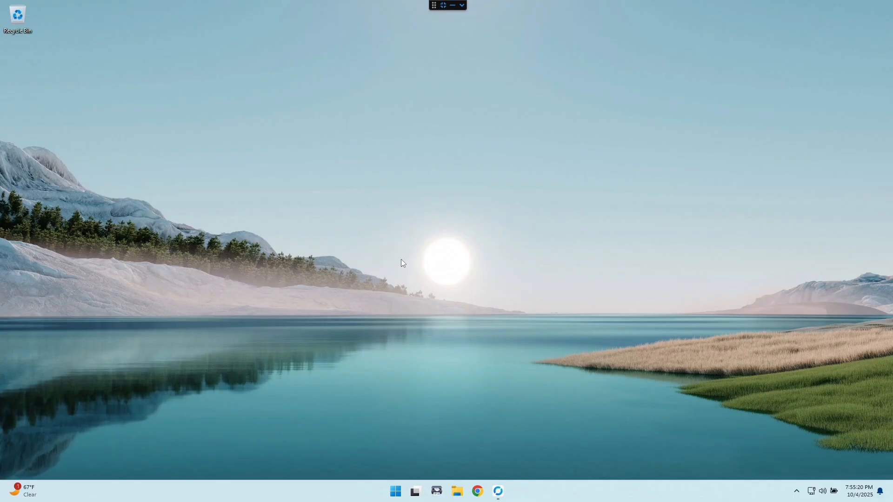
{"action": "mouse_move", "coordinate": [373, 444]}
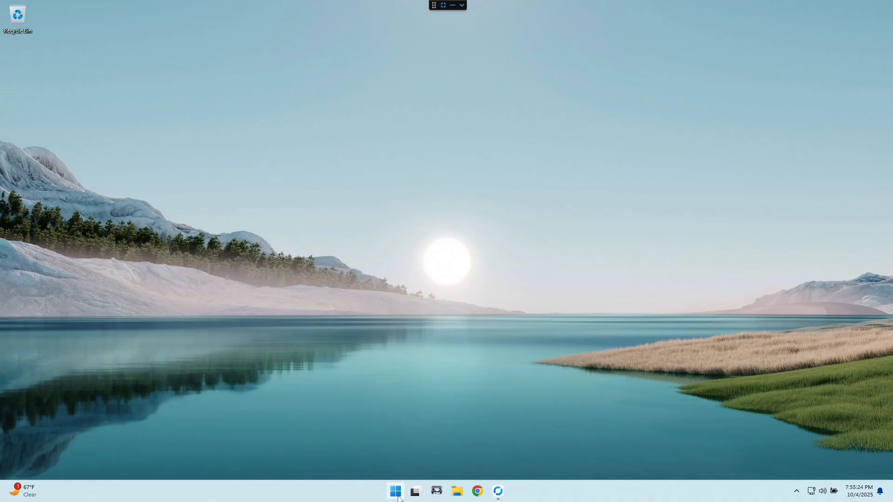
{"action": "mouse_move", "coordinate": [396, 491]}
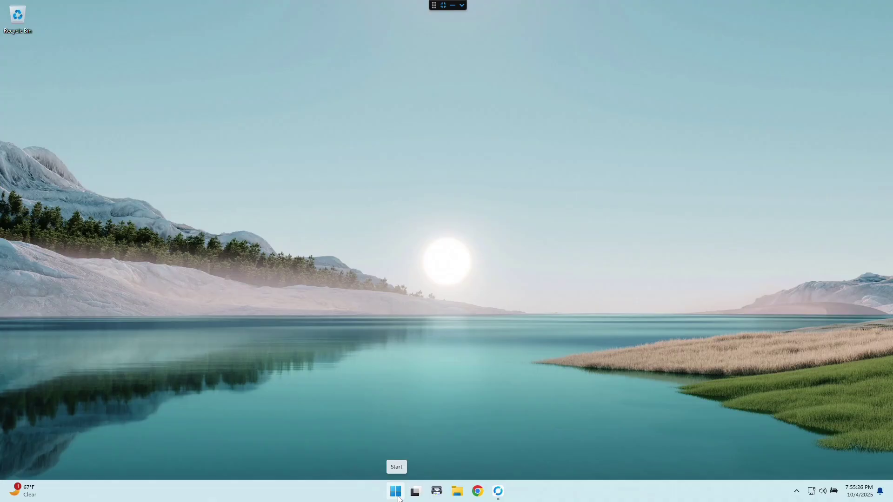
Search the Start menu for 'services'
{"action": "left_click", "coordinate": [395, 491]}
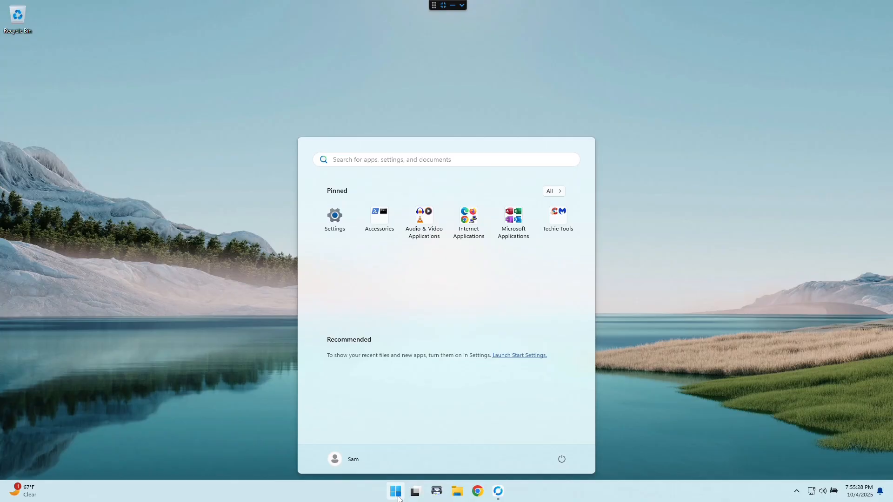
{"action": "type", "text": "services"}
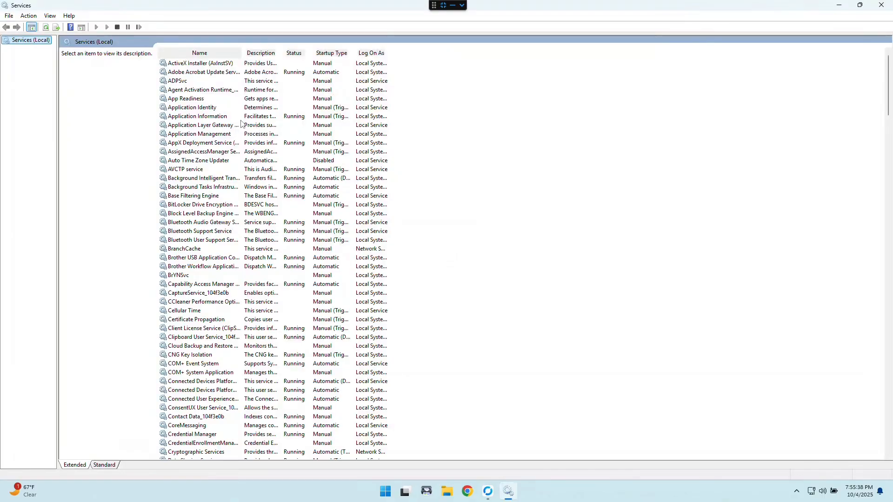
Scroll the Services list and select Connected User Experiences and Telemetry
{"action": "scroll", "scroll_direction": "down", "scroll_amount": 3}
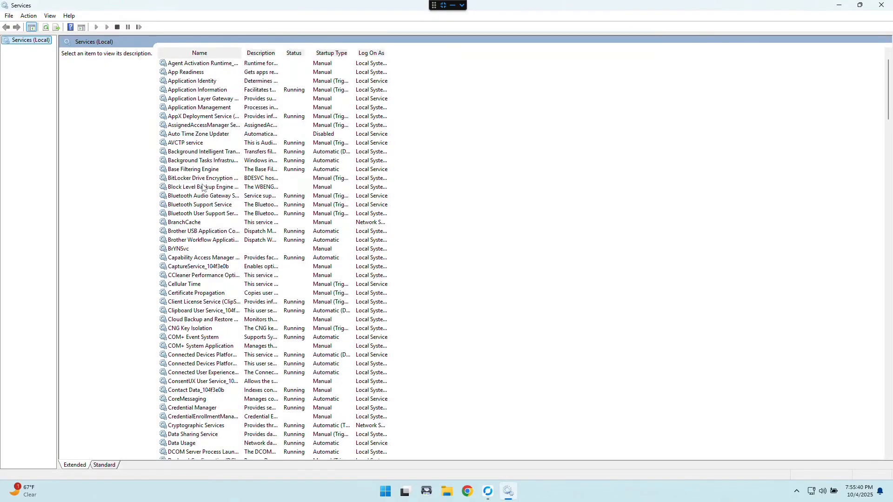
{"action": "scroll", "scroll_direction": "down", "scroll_amount": 3}
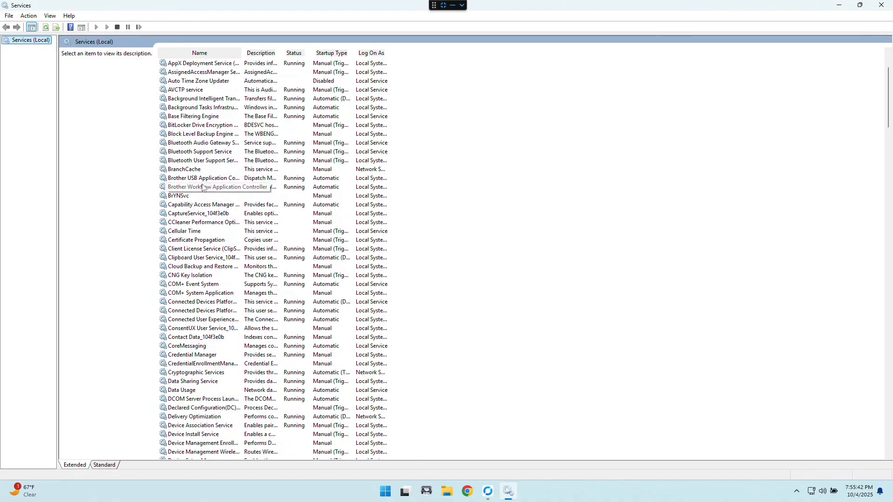
{"action": "scroll", "scroll_direction": "down", "scroll_amount": 3}
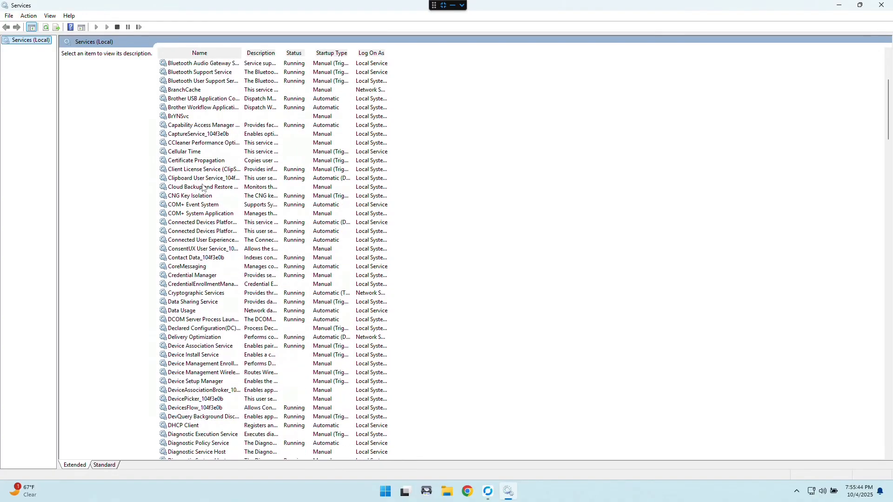
{"action": "mouse_move", "coordinate": [199, 231]}
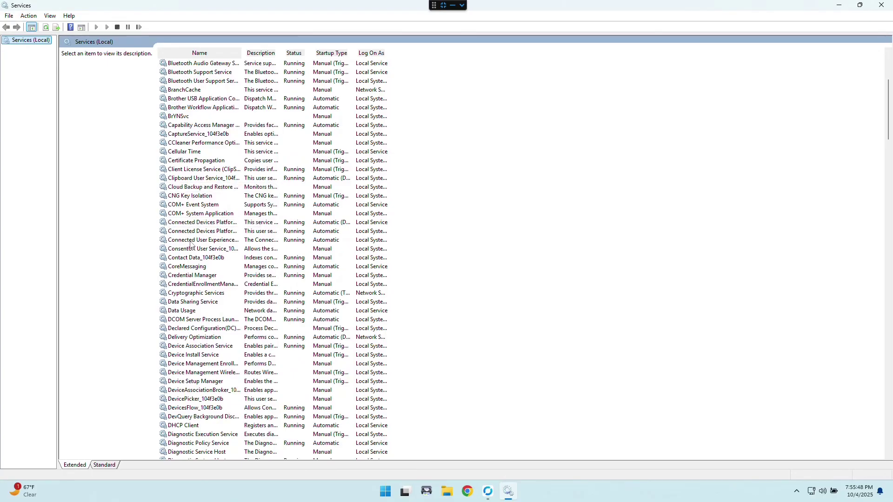
{"action": "mouse_move", "coordinate": [200, 240]}
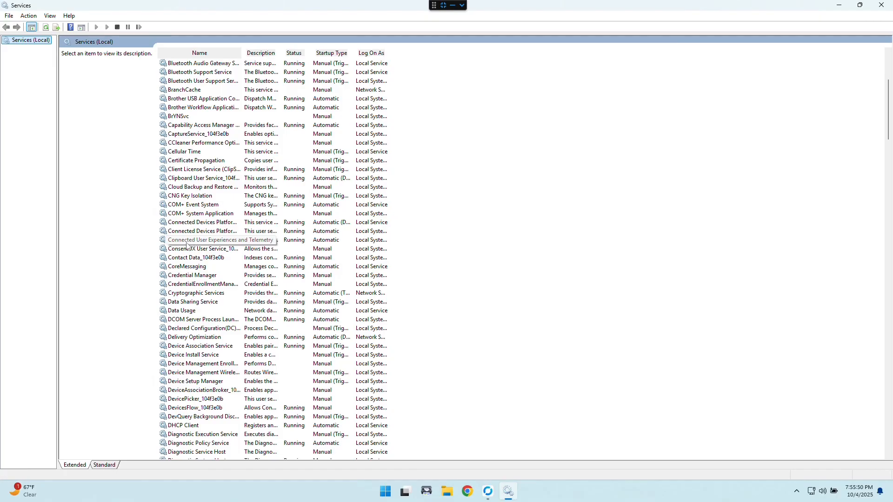
{"action": "left_click", "coordinate": [203, 239]}
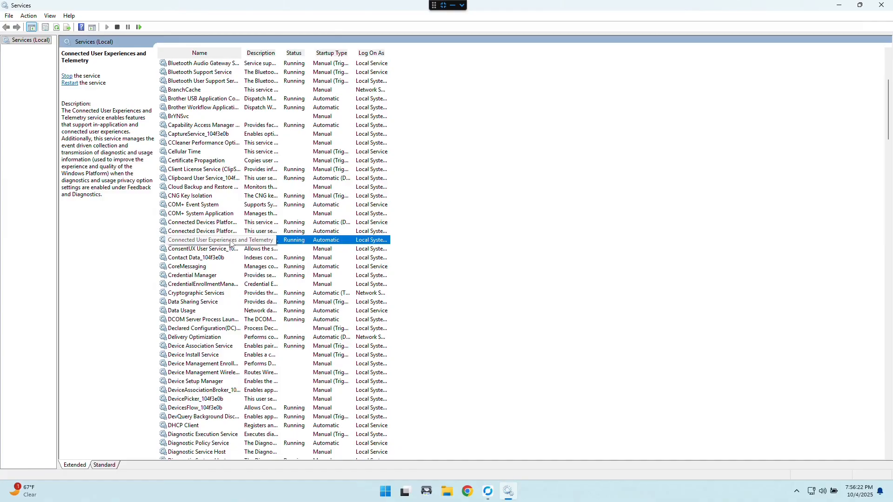
{"action": "mouse_move", "coordinate": [304, 240]}
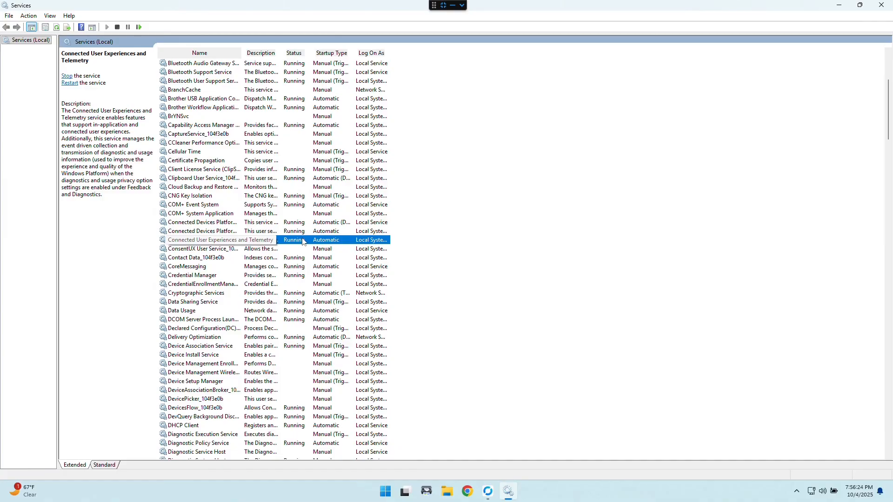
Stop the Connected User Experiences and Telemetry service
{"action": "right_click", "coordinate": [221, 240]}
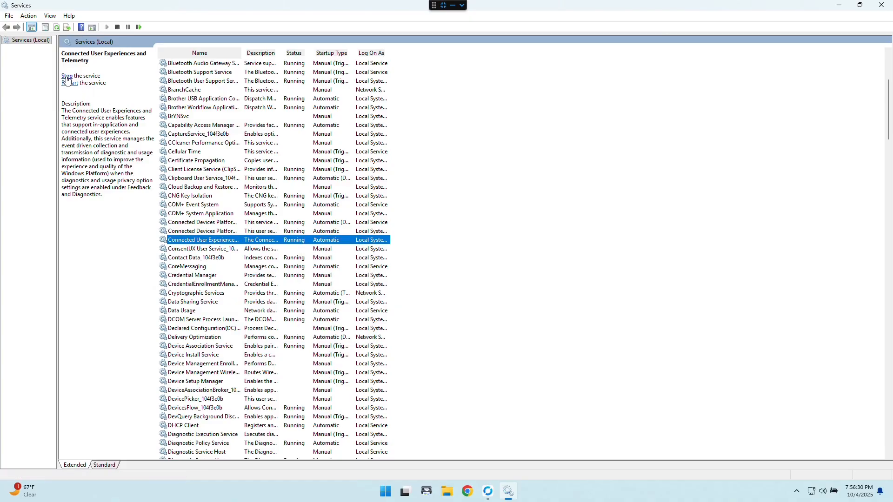
{"action": "left_click", "coordinate": [75, 76]}
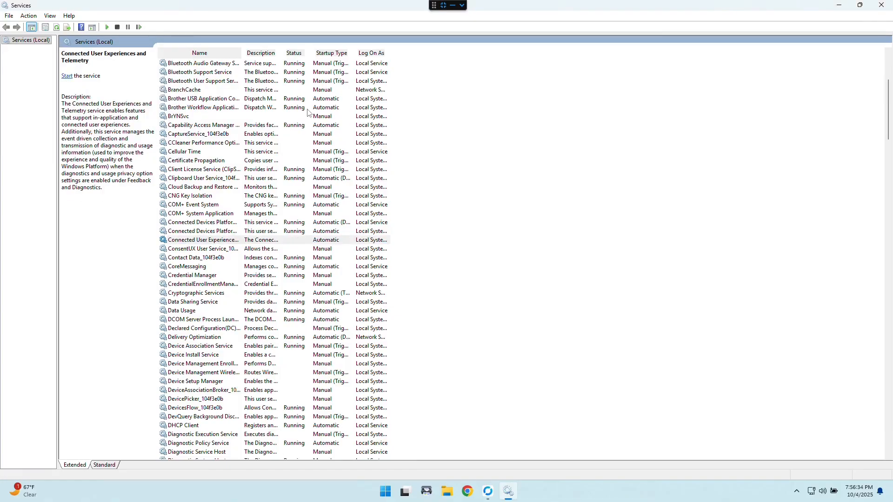
{"action": "mouse_move", "coordinate": [211, 242]}
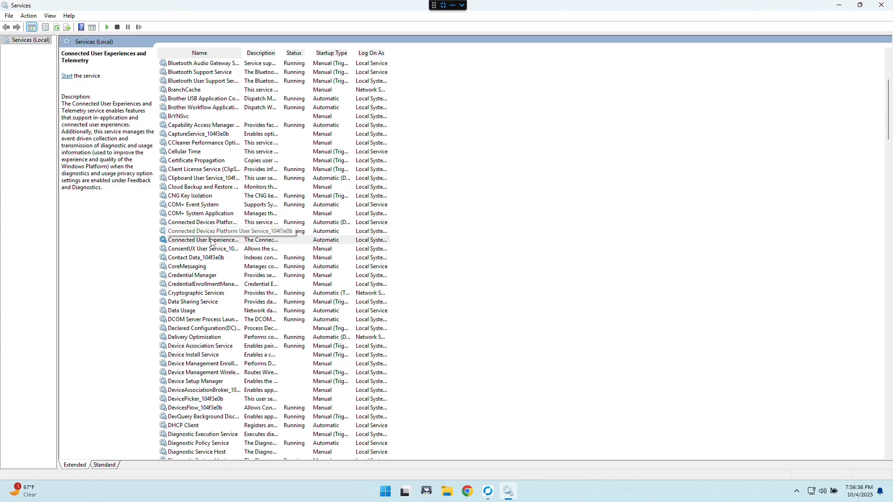
Set the telemetry service's startup type to Disabled and confirm with OK
{"action": "double_click", "coordinate": [202, 240]}
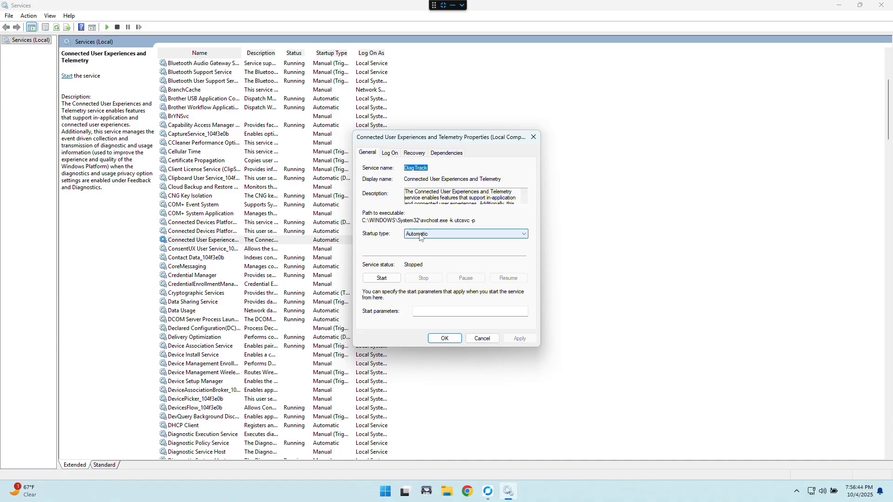
{"action": "left_click", "coordinate": [521, 234]}
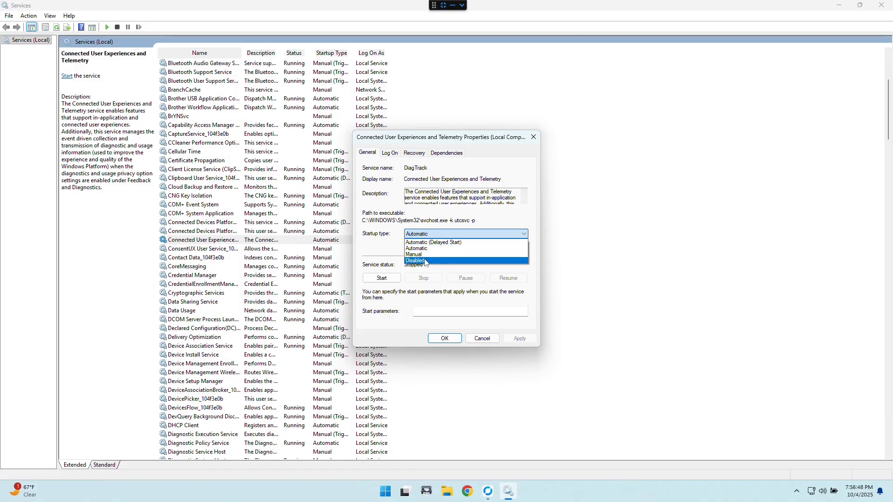
{"action": "left_click", "coordinate": [415, 261]}
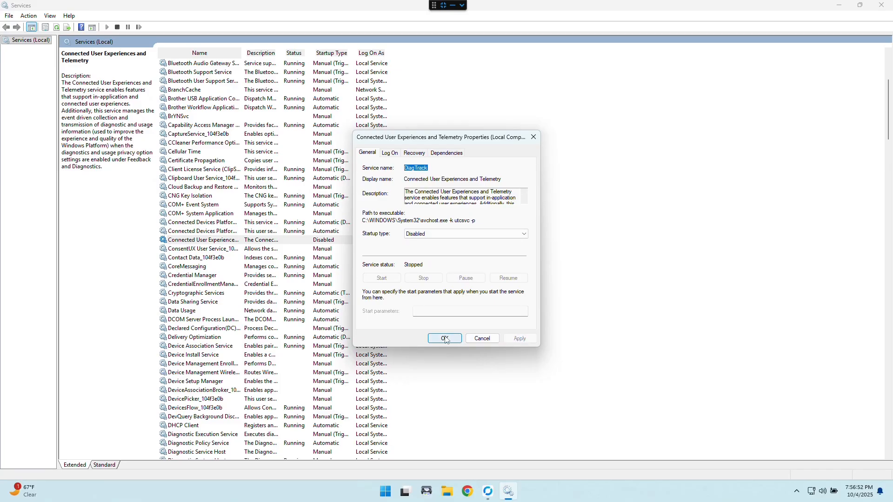
{"action": "left_click", "coordinate": [444, 339]}
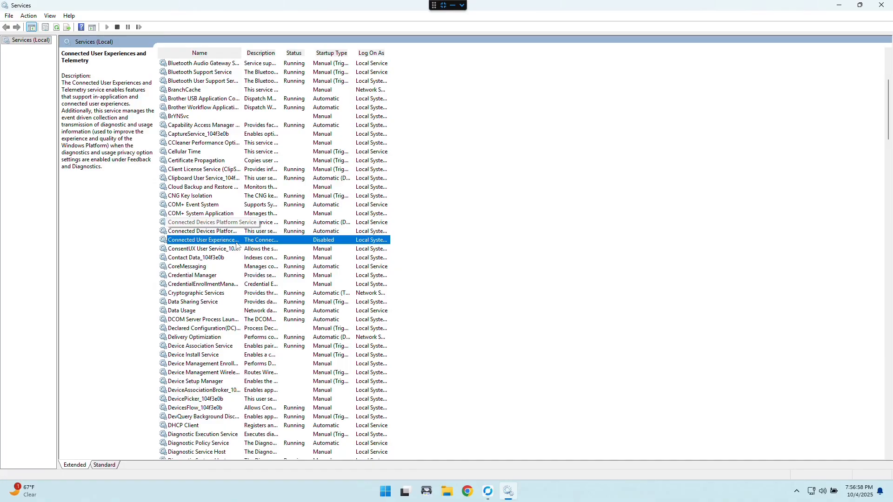
{"action": "mouse_move", "coordinate": [854, 22]}
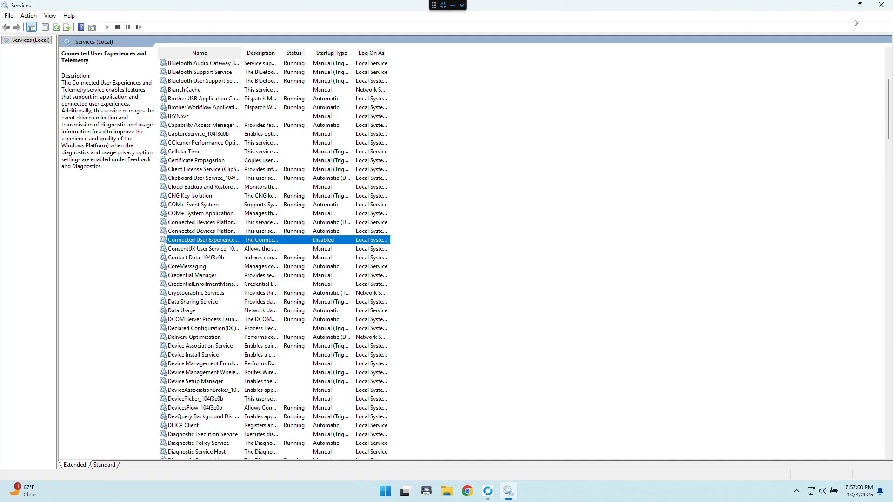
{"action": "mouse_move", "coordinate": [886, 5]}
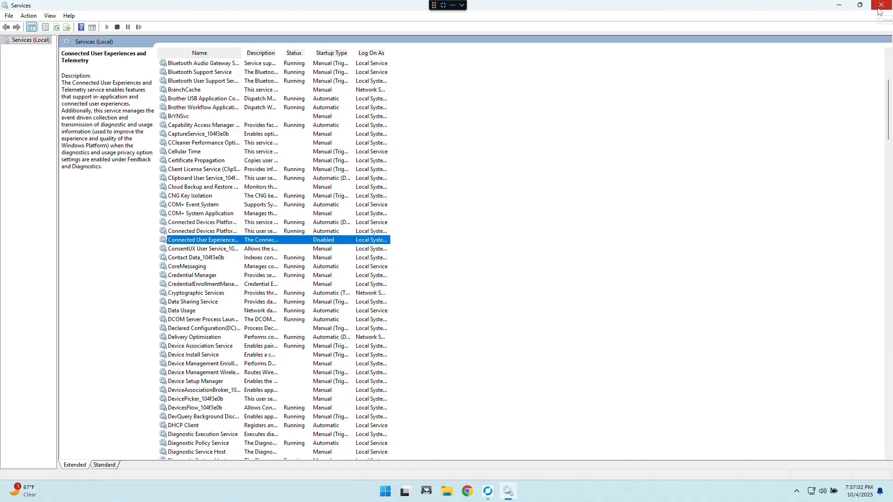
{"action": "mouse_move", "coordinate": [885, 10]}
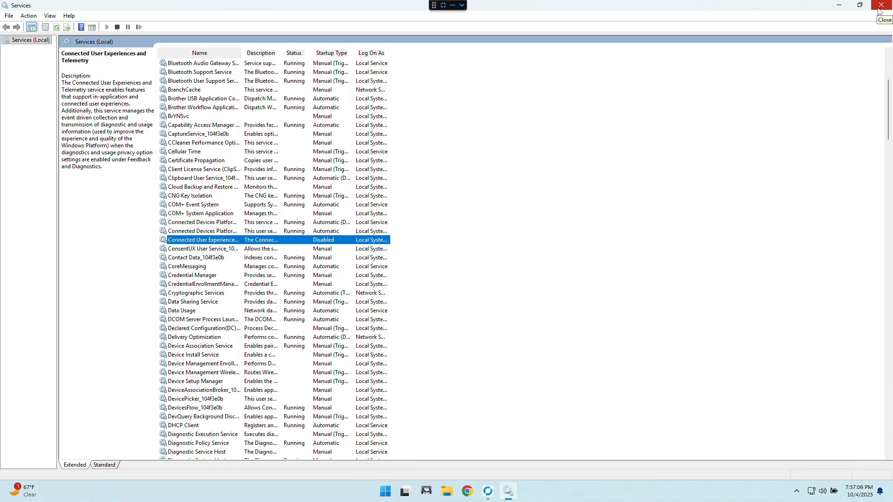
{"action": "mouse_move", "coordinate": [883, 10]}
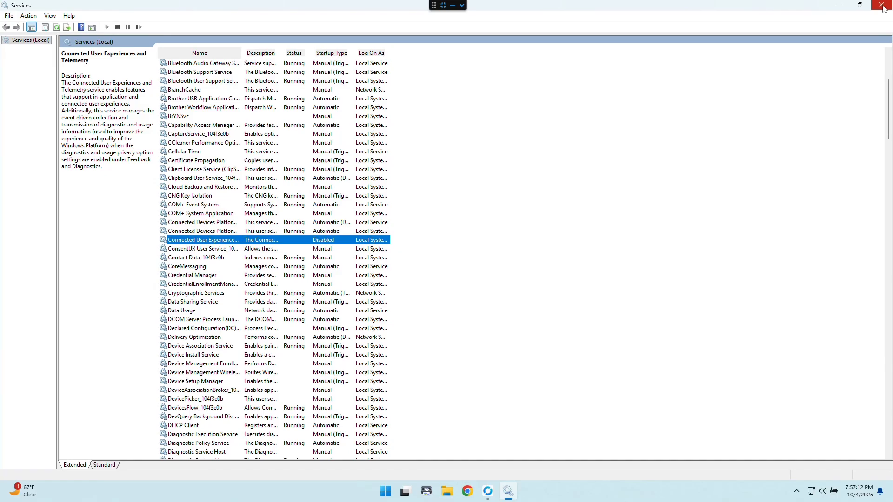
Close the Services console and return to the desktop
{"action": "left_click", "coordinate": [888, 5]}
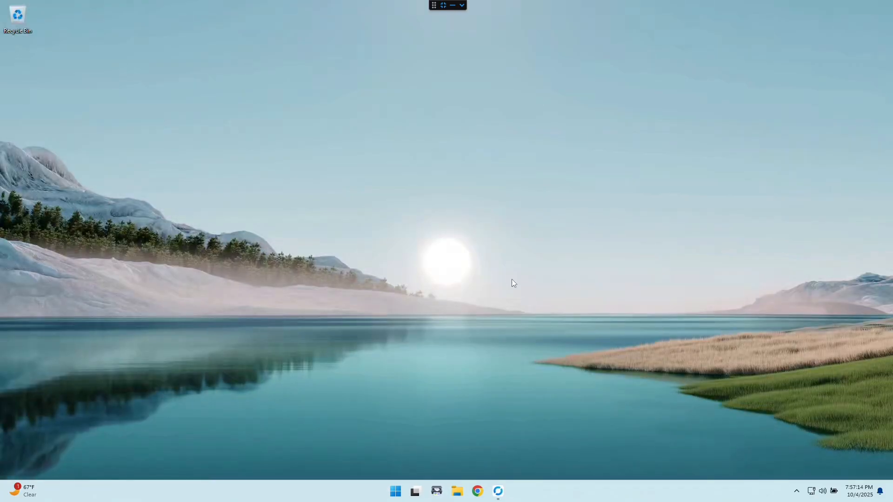
{"action": "mouse_move", "coordinate": [381, 234]}
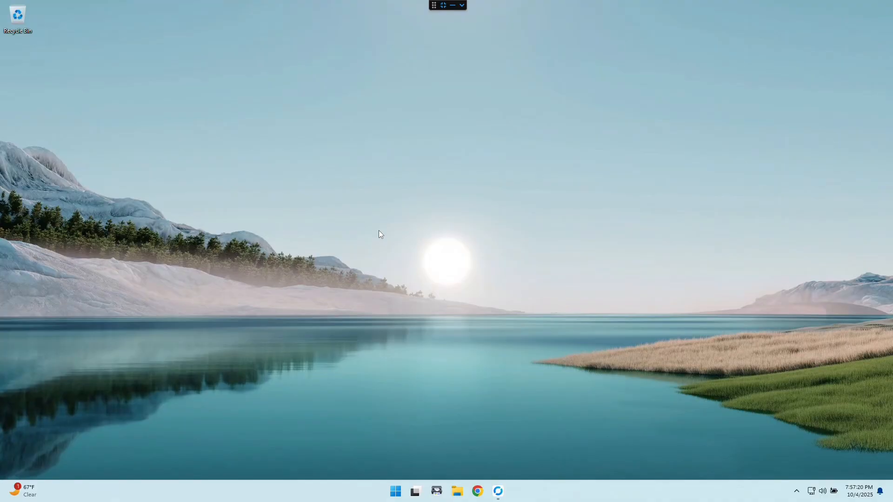
{"action": "mouse_move", "coordinate": [879, 480]}
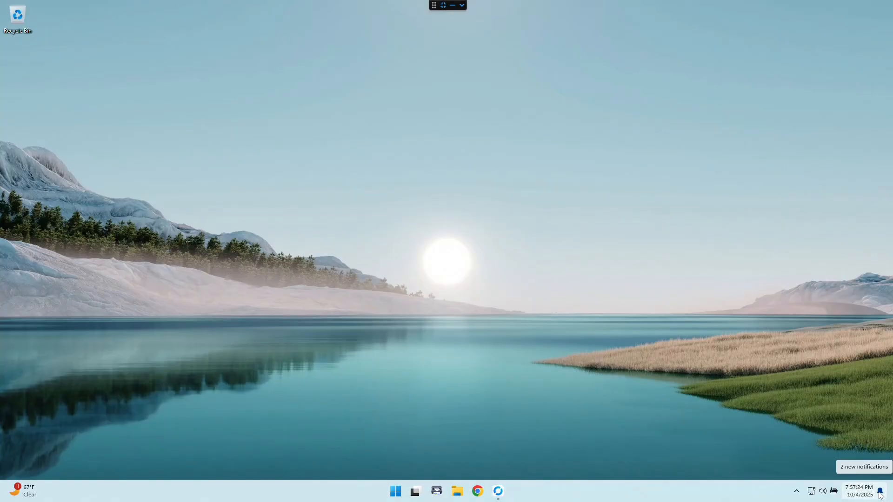
{"action": "left_click", "coordinate": [859, 490]}
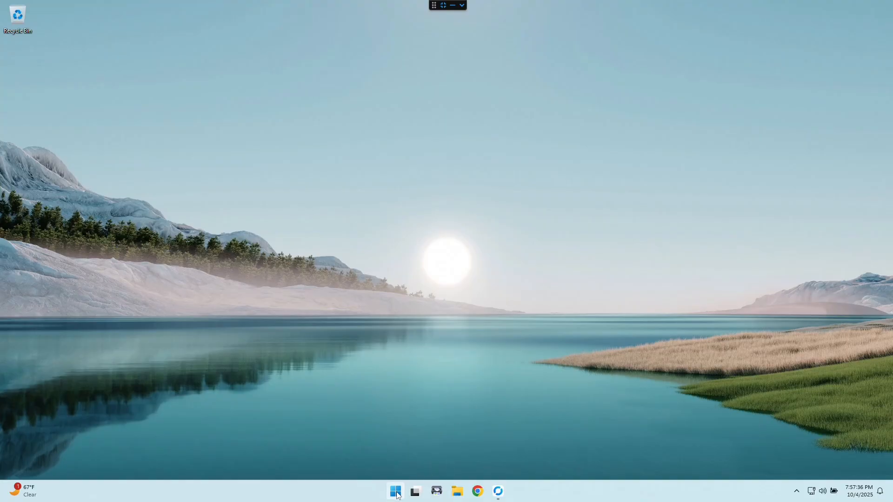
{"action": "left_click", "coordinate": [395, 491]}
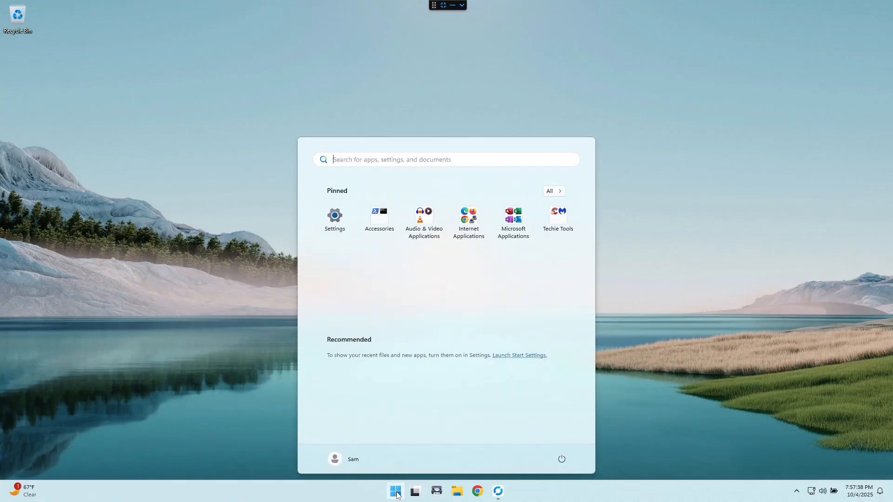
Search Start for 'system' and 'settings' and open the System settings page
{"action": "type", "text": "system"}
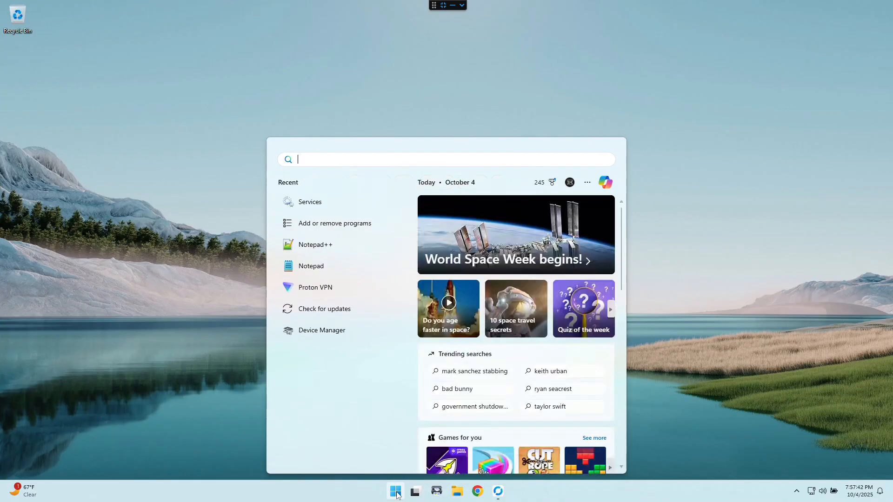
{"action": "type", "text": "setti9"}
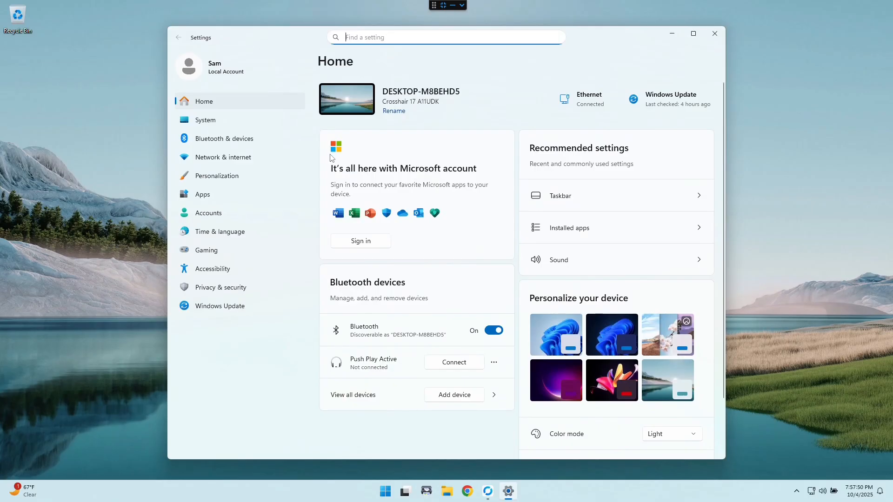
{"action": "left_click", "coordinate": [206, 120]}
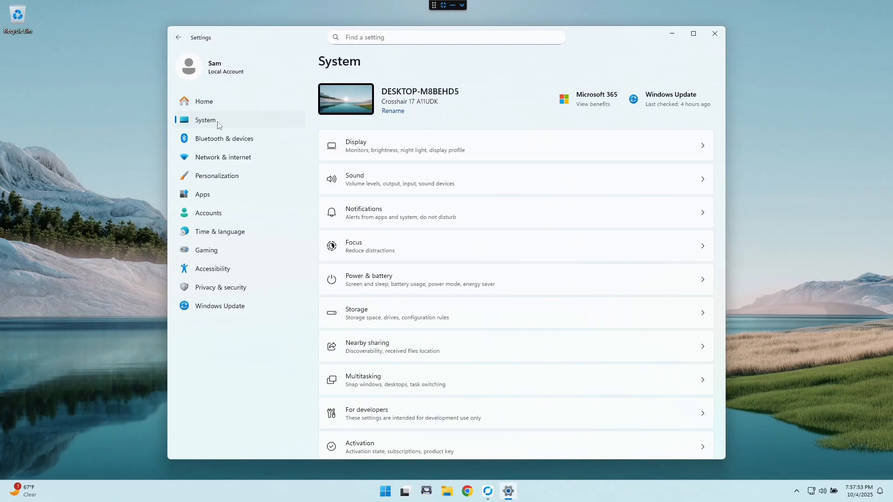
{"action": "mouse_move", "coordinate": [450, 220]}
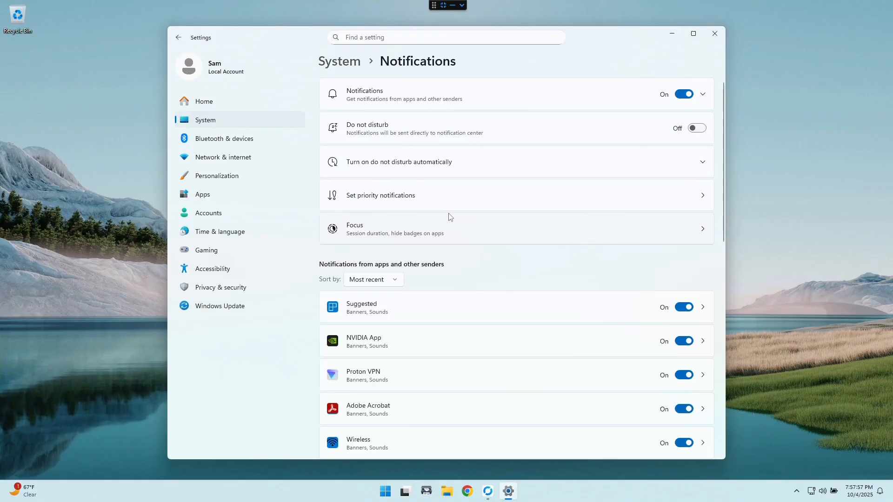
{"action": "mouse_move", "coordinate": [689, 103]}
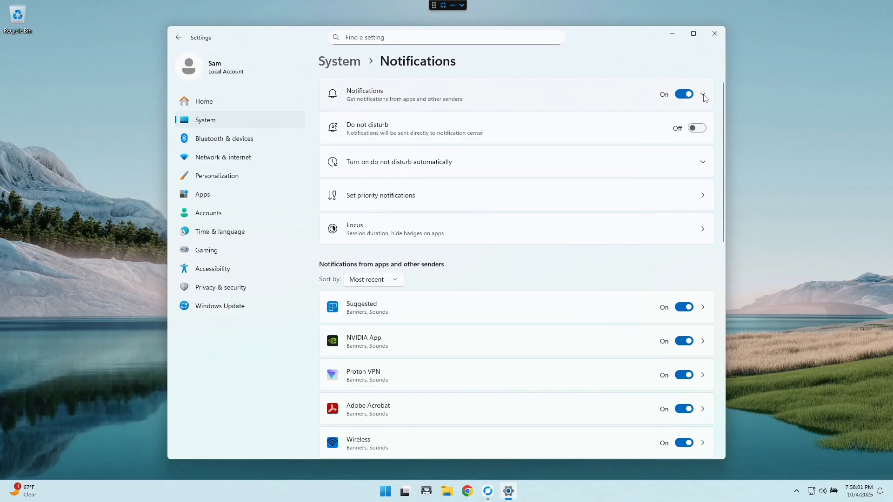
Untick lock-screen reminders and VoIP calls, then switch Notifications off
{"action": "left_click", "coordinate": [703, 94]}
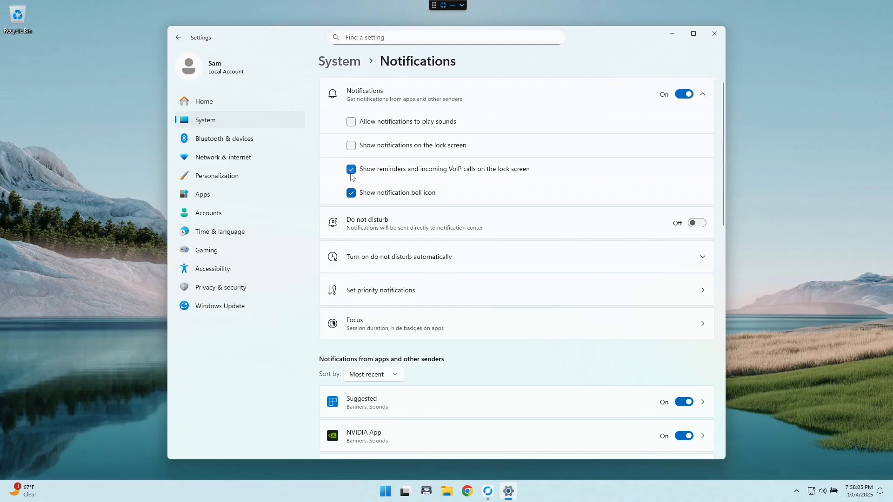
{"action": "left_click", "coordinate": [351, 169]}
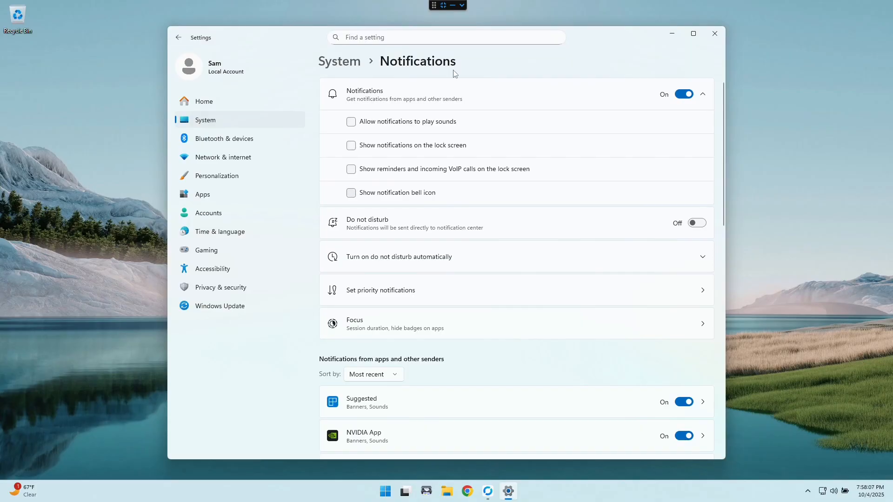
{"action": "left_click", "coordinate": [684, 94]}
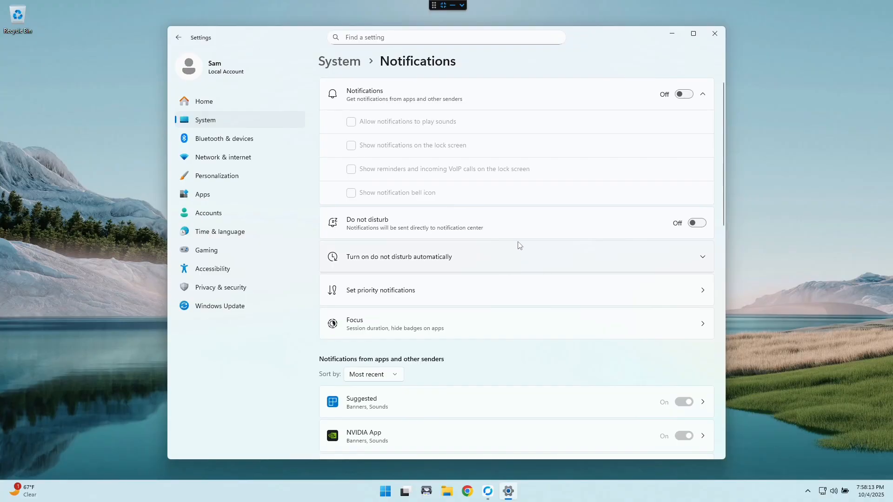
Expand Additional settings and turn off suggestions for finishing Windows setup
{"action": "scroll", "scroll_direction": "down", "scroll_amount": 3}
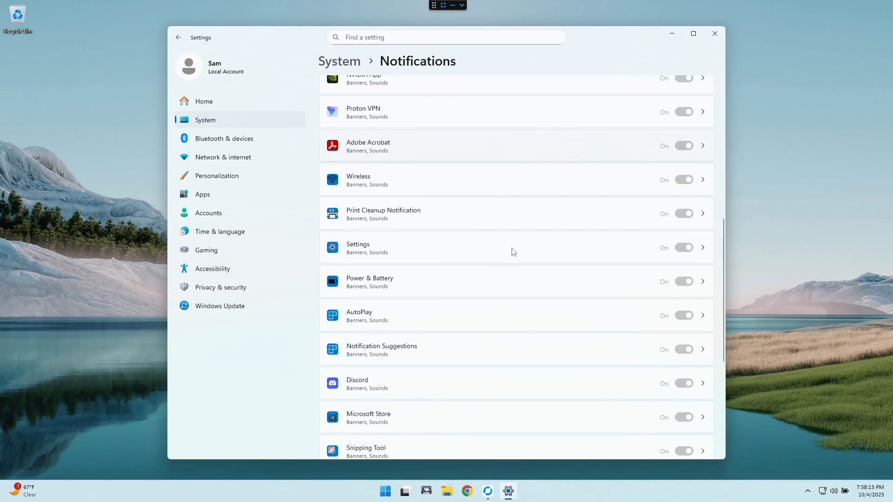
{"action": "scroll", "scroll_direction": "down", "scroll_amount": 3}
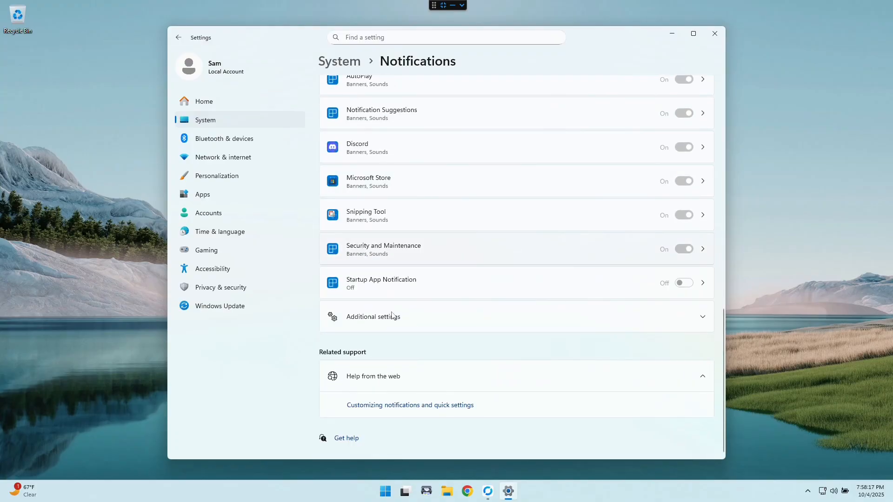
{"action": "left_click", "coordinate": [373, 316]}
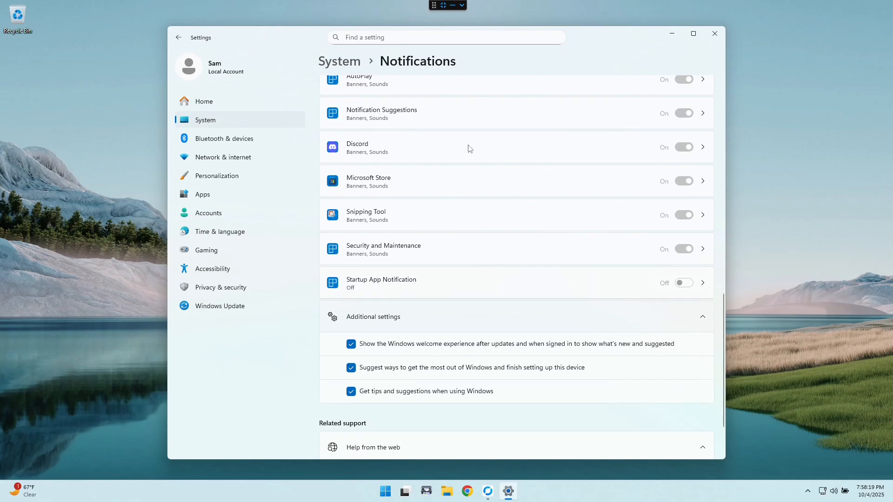
{"action": "scroll", "scroll_direction": "down", "scroll_amount": 3}
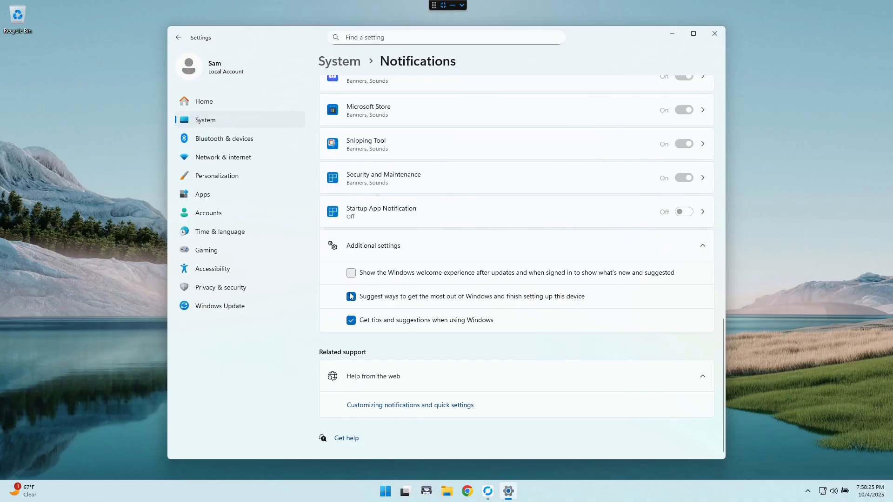
{"action": "left_click", "coordinate": [351, 319]}
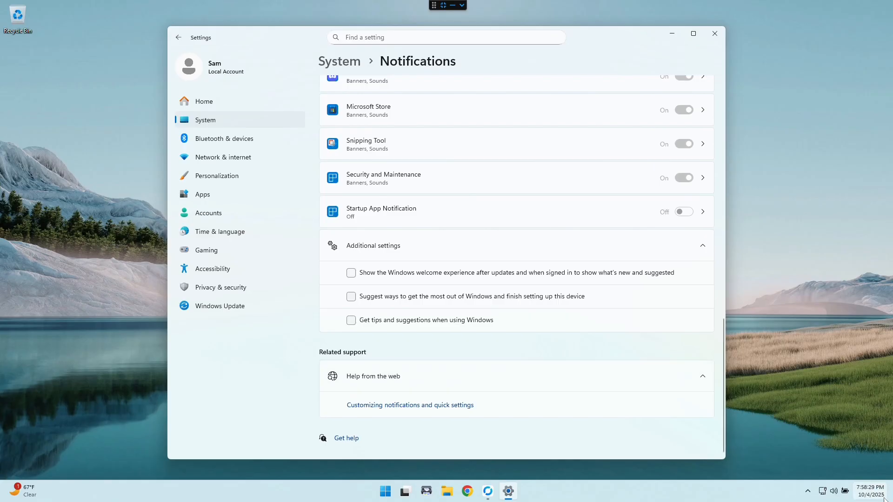
{"action": "mouse_move", "coordinate": [822, 341]}
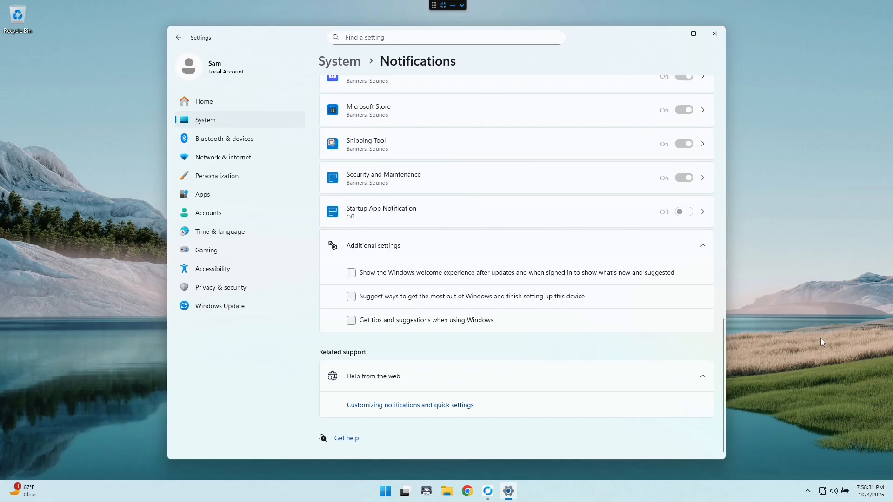
{"action": "mouse_move", "coordinate": [383, 338]}
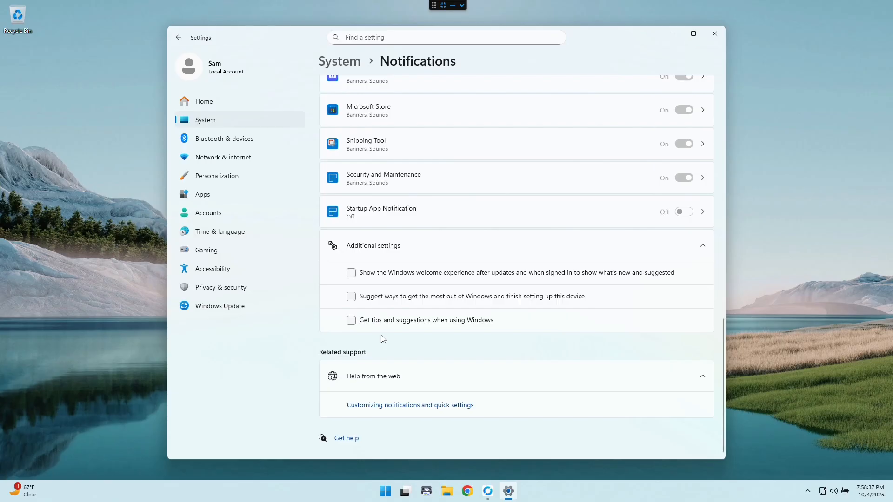
{"action": "mouse_move", "coordinate": [675, 51]}
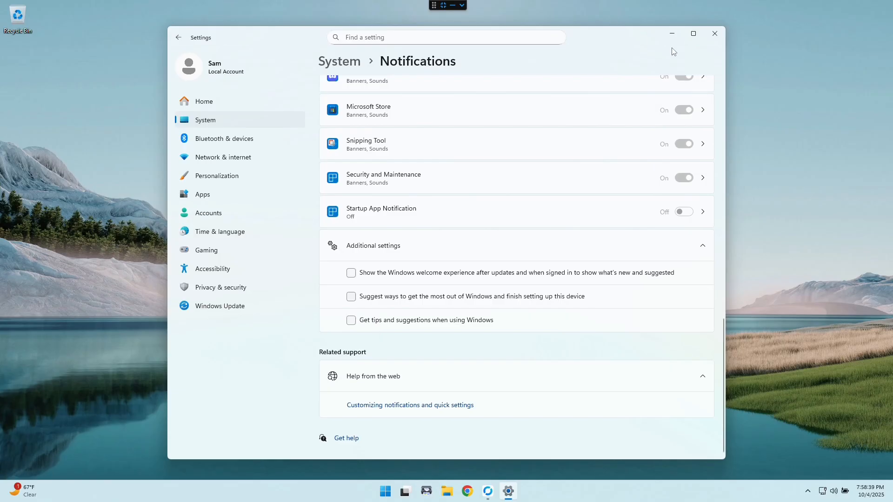
{"action": "mouse_move", "coordinate": [678, 47]}
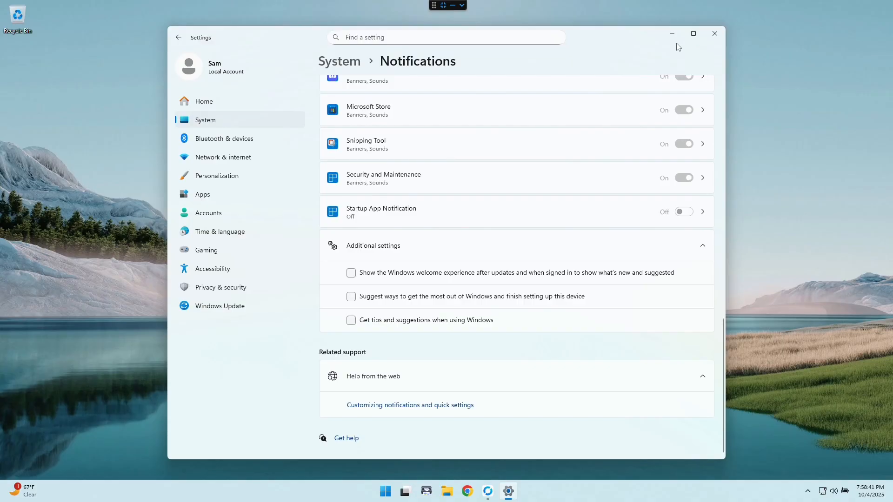
{"action": "mouse_move", "coordinate": [711, 37]}
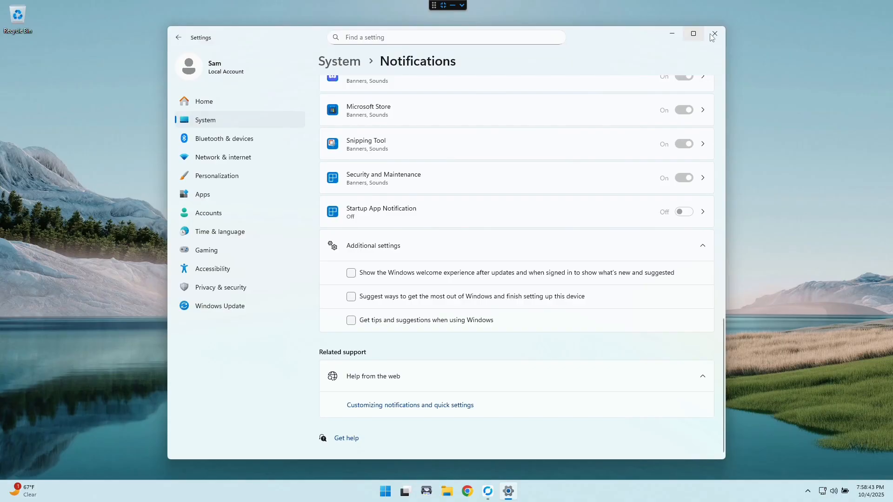
Close the Settings window after the notification tweaks, returning to the empty desktop
{"action": "left_click", "coordinate": [715, 34]}
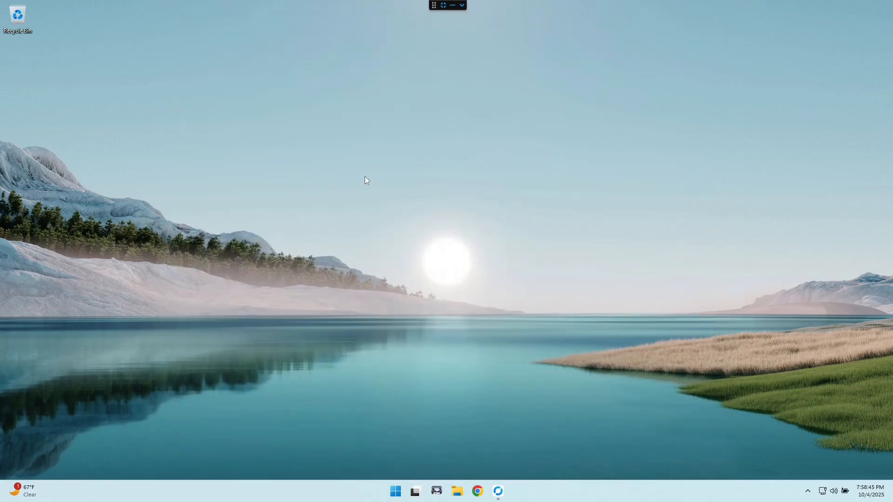
{"action": "mouse_move", "coordinate": [352, 208]}
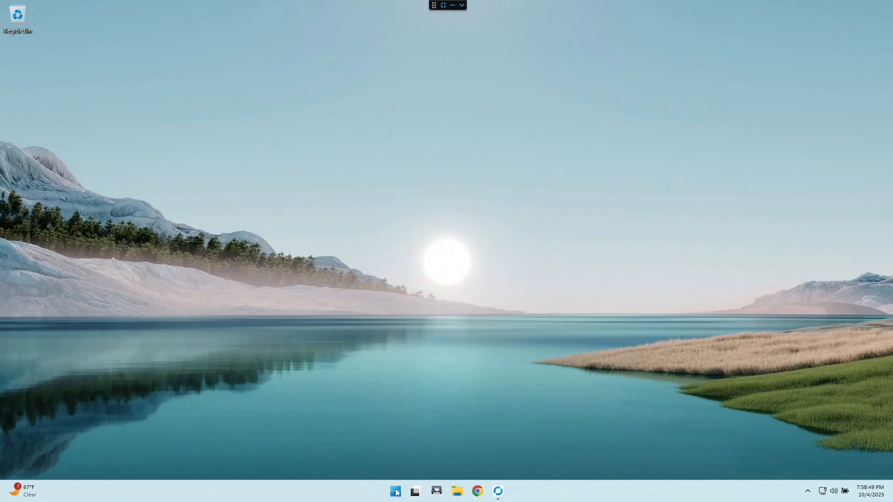
{"action": "mouse_move", "coordinate": [394, 491]}
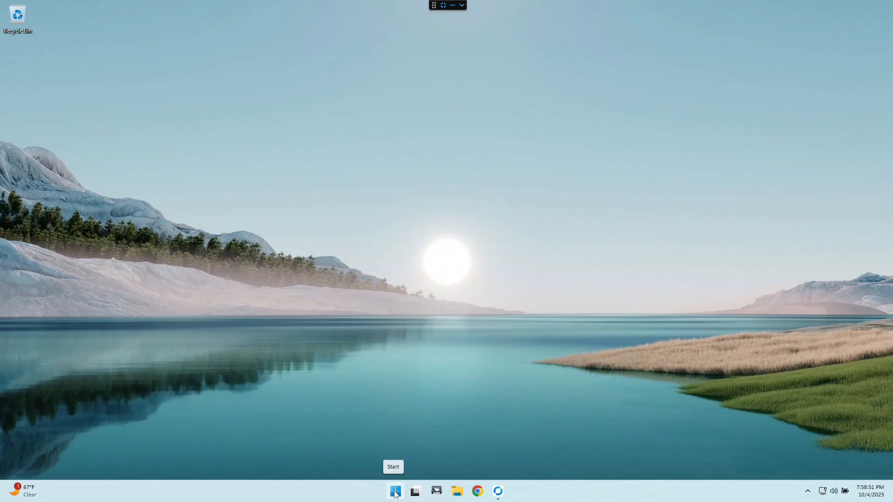
Reopen Start to review pinned apps and the empty Recommended section, then right-click the taskbar
{"action": "left_click", "coordinate": [394, 491]}
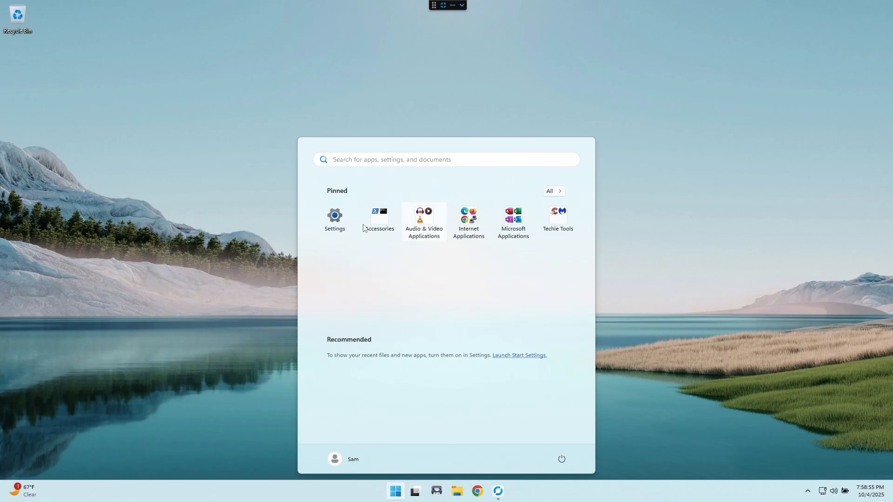
{"action": "mouse_move", "coordinate": [383, 307]}
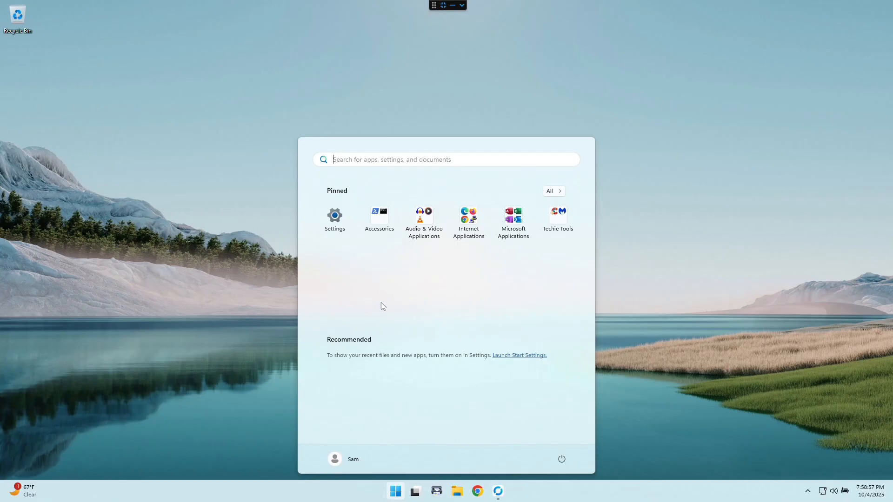
{"action": "mouse_move", "coordinate": [507, 257]}
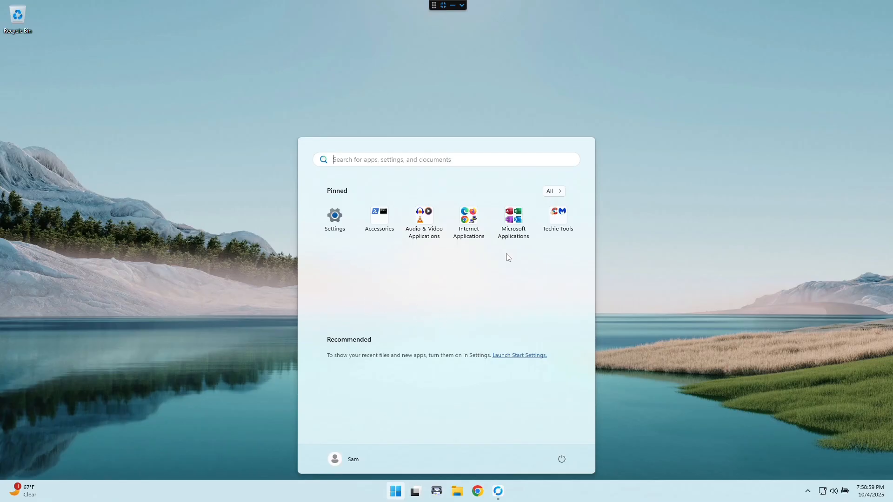
{"action": "mouse_move", "coordinate": [473, 315]}
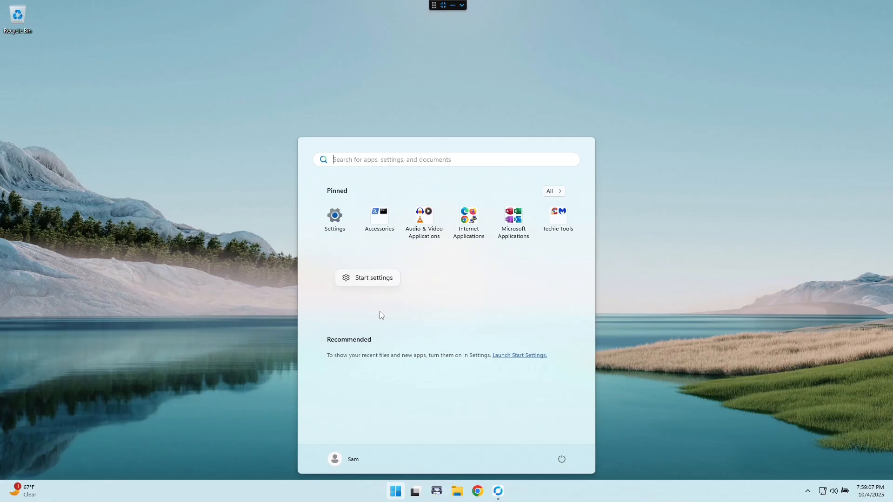
{"action": "mouse_move", "coordinate": [711, 309]}
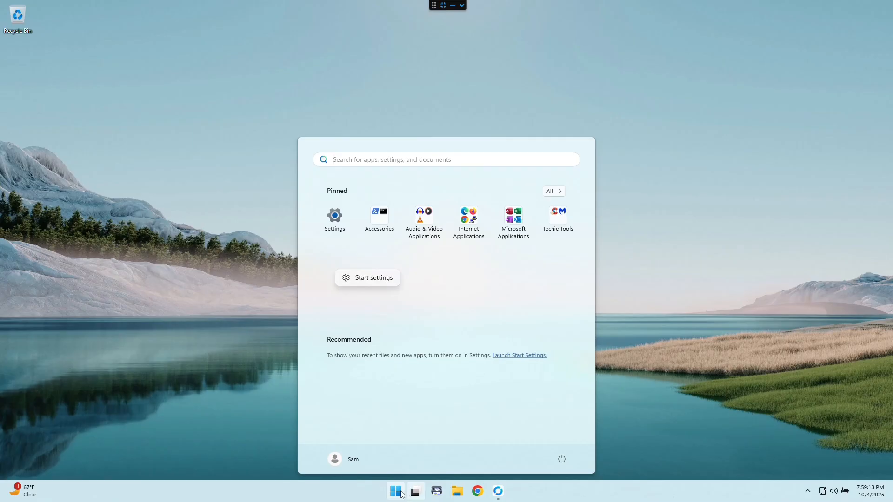
{"action": "right_click", "coordinate": [395, 491]}
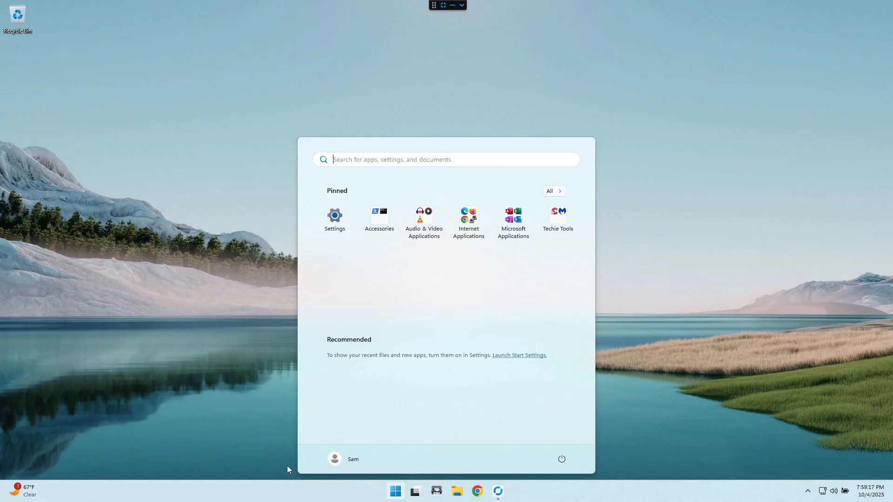
Turn off the Task view and Widgets toggles on the Taskbar settings page
{"action": "left_click", "coordinate": [334, 216]}
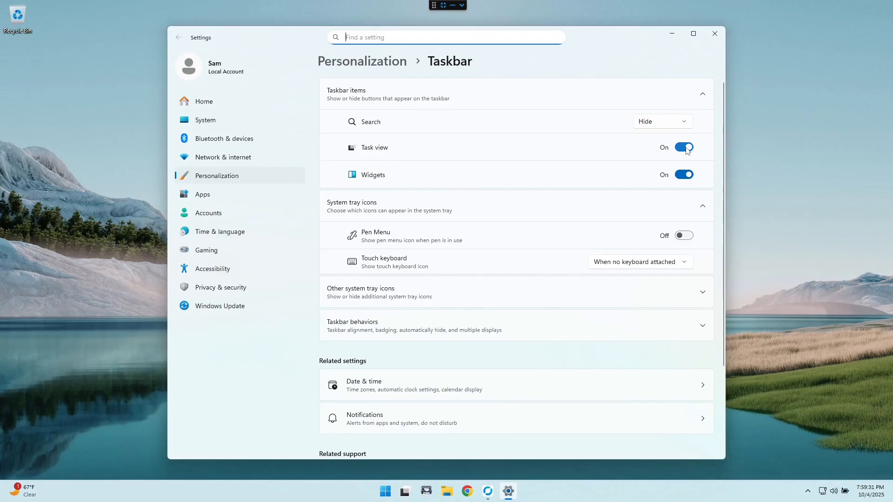
{"action": "left_click", "coordinate": [684, 148]}
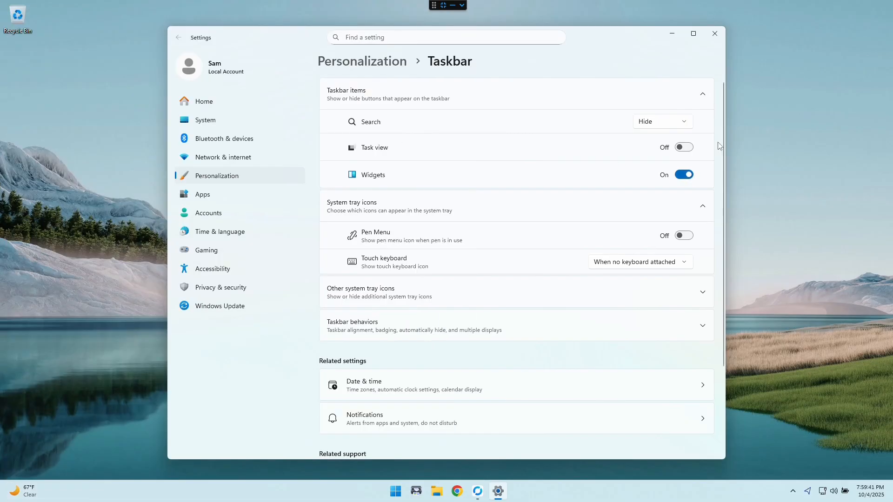
{"action": "left_click", "coordinate": [684, 175]}
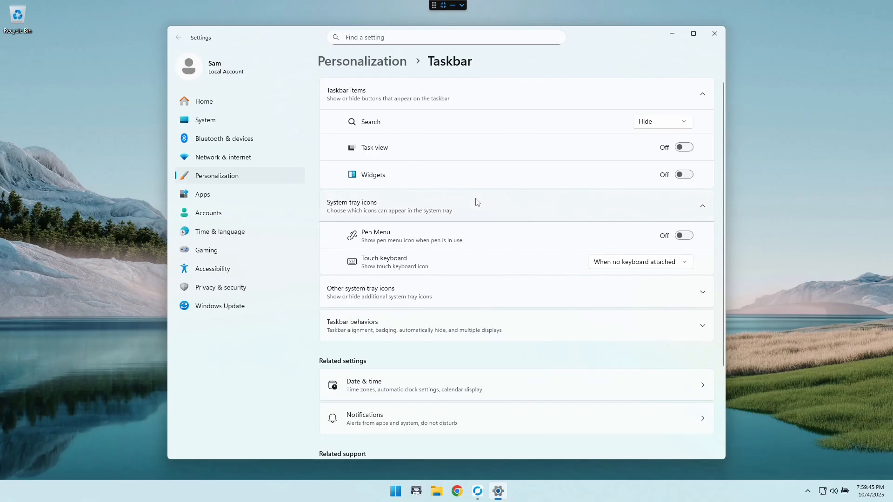
Try Left taskbar alignment under Taskbar behaviors, then restore Center alignment
{"action": "scroll", "scroll_direction": "down", "scroll_amount": 3}
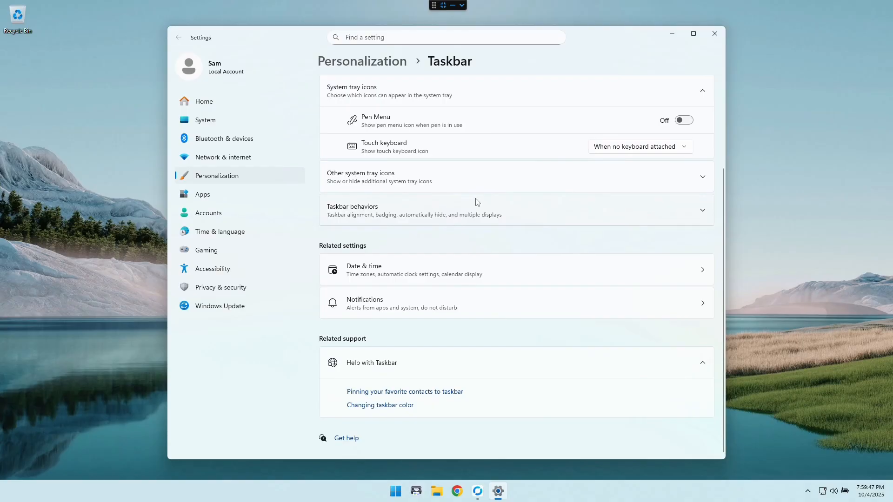
{"action": "mouse_move", "coordinate": [396, 491]}
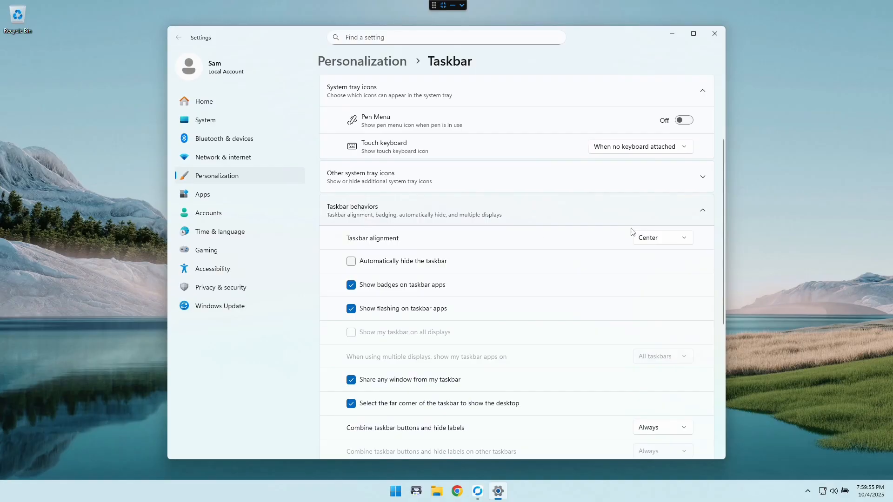
{"action": "left_click", "coordinate": [662, 238]}
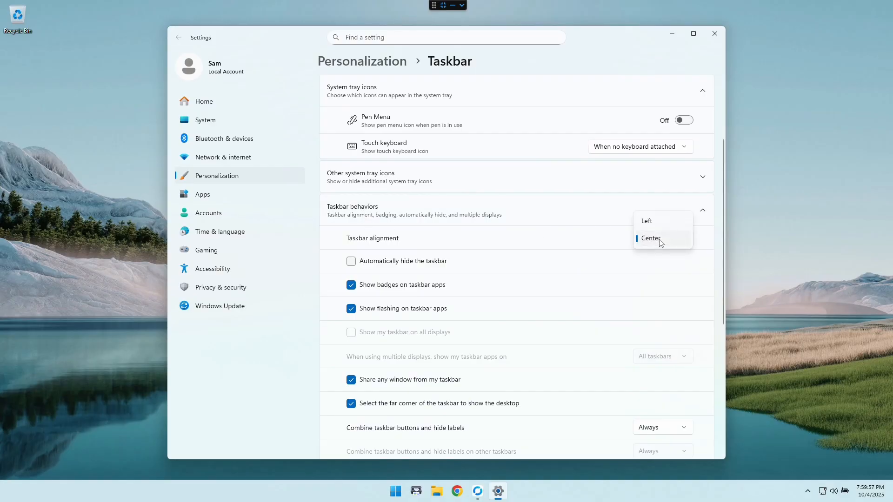
{"action": "left_click", "coordinate": [647, 221]}
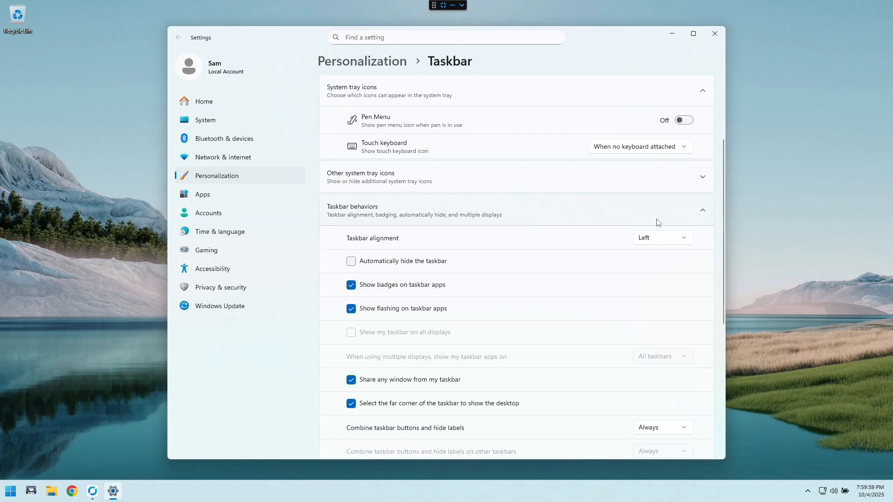
{"action": "mouse_move", "coordinate": [310, 356]}
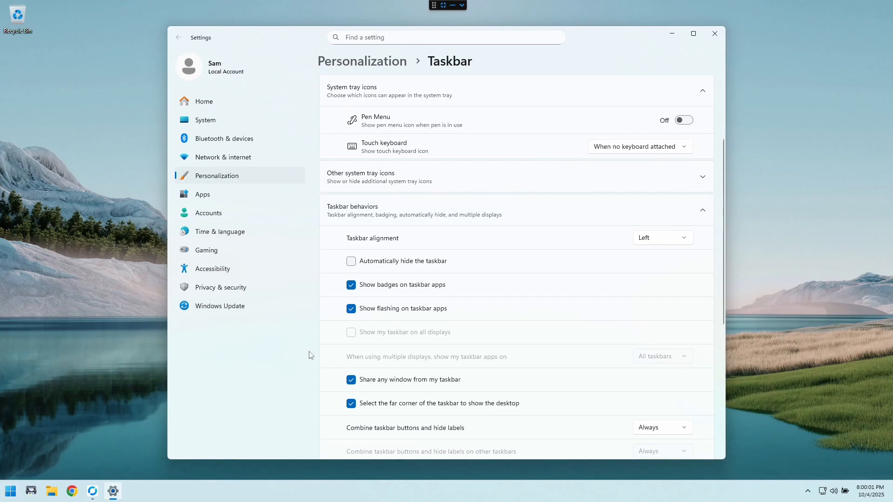
{"action": "mouse_move", "coordinate": [353, 159]}
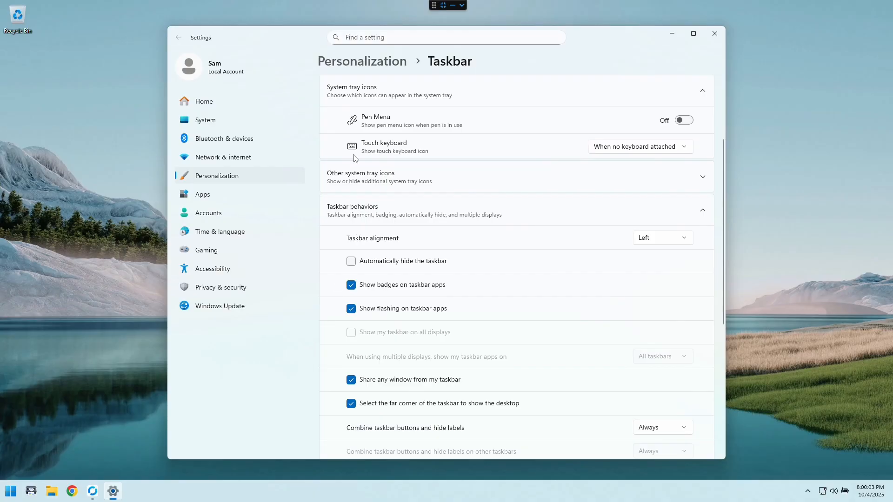
{"action": "left_click", "coordinate": [662, 237]}
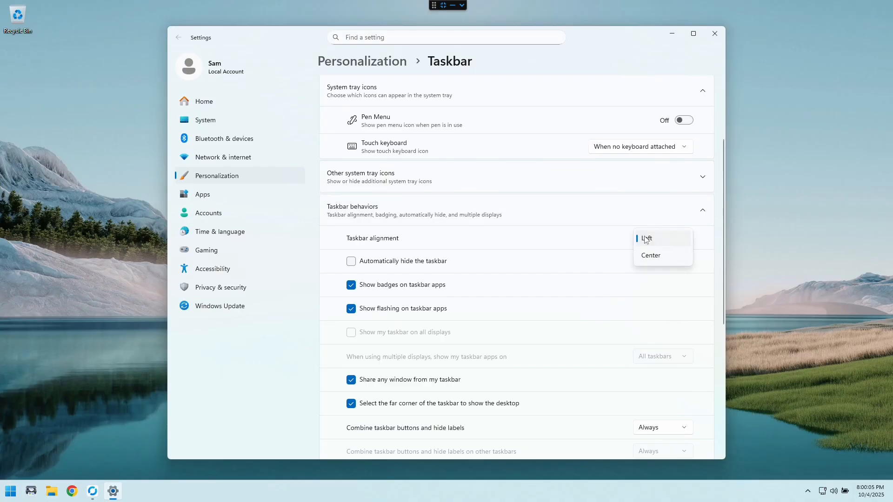
{"action": "left_click", "coordinate": [651, 256]}
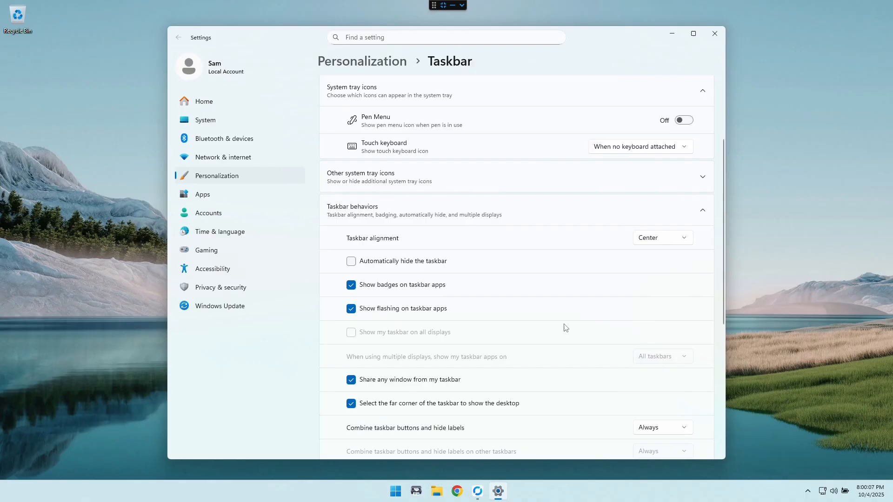
{"action": "scroll", "scroll_direction": "up", "scroll_amount": 3}
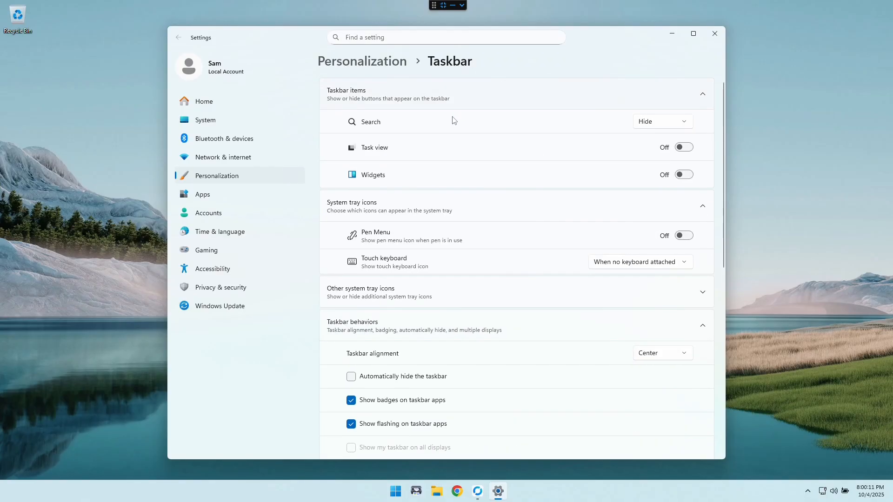
{"action": "mouse_move", "coordinate": [330, 159]}
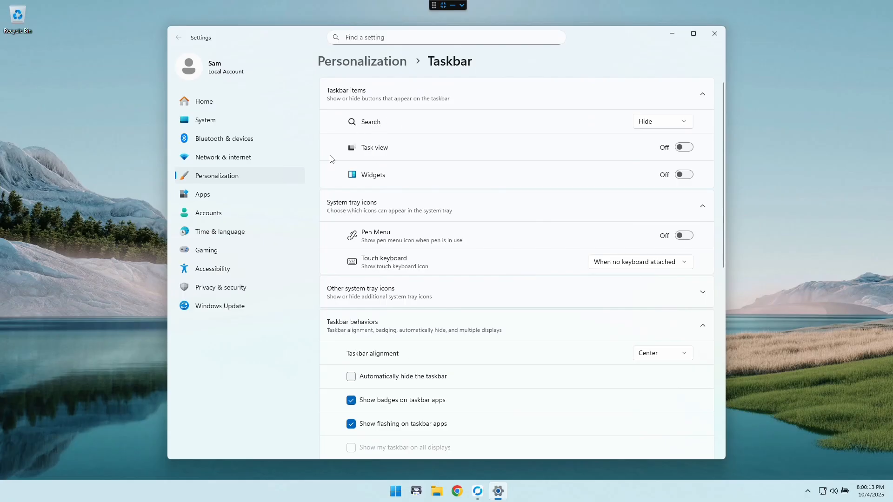
{"action": "mouse_move", "coordinate": [368, 490]}
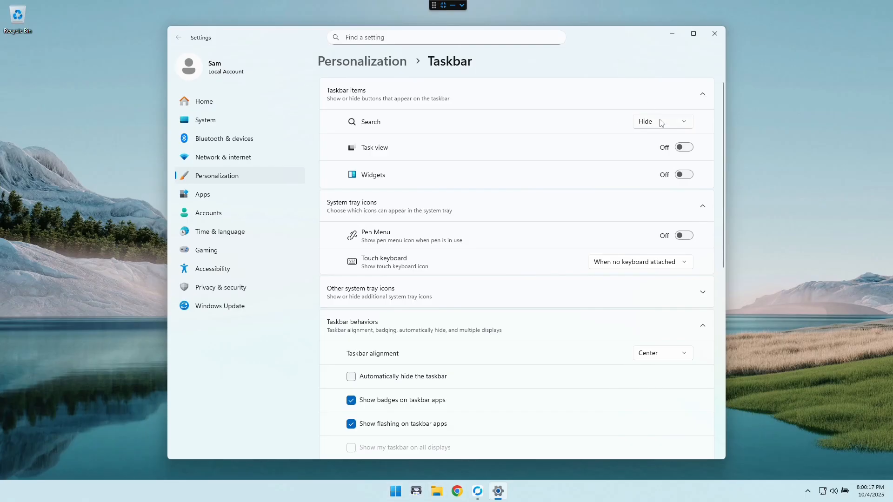
Set taskbar Search to 'Search icon and label', then change it to 'Search box'
{"action": "left_click", "coordinate": [662, 122]}
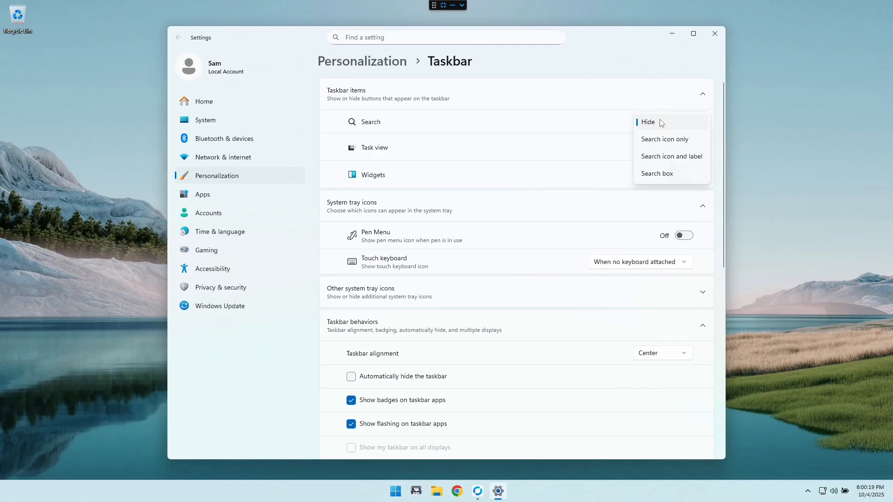
{"action": "left_click", "coordinate": [671, 156]}
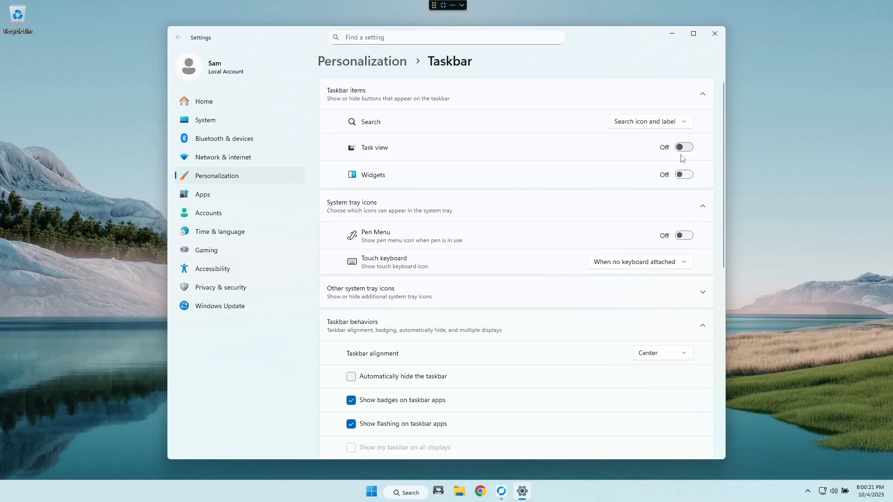
{"action": "mouse_move", "coordinate": [662, 122]}
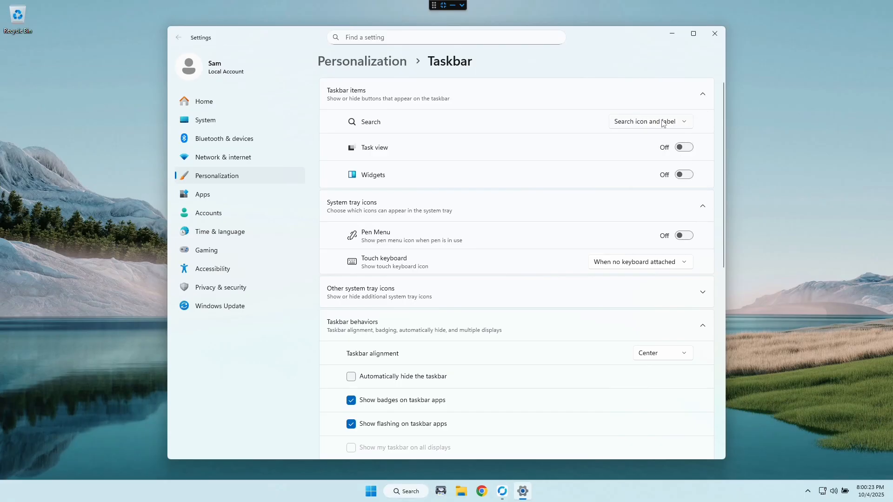
{"action": "left_click", "coordinate": [650, 121]}
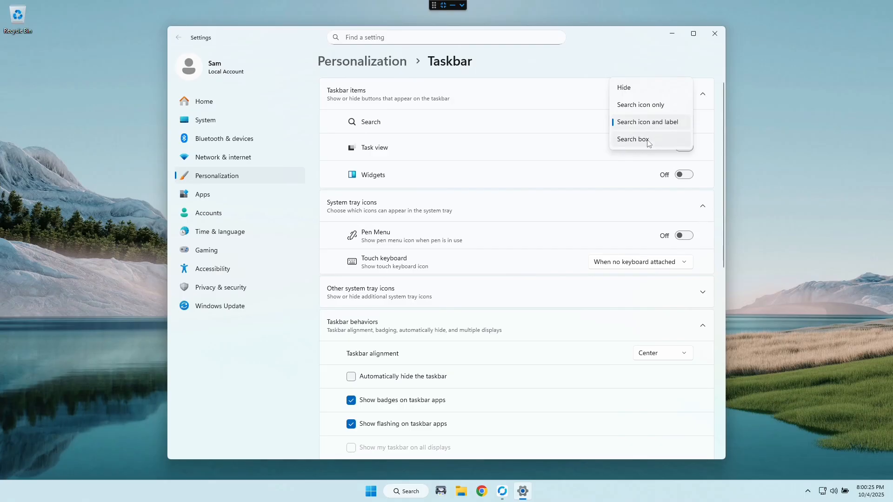
{"action": "left_click", "coordinate": [632, 139]}
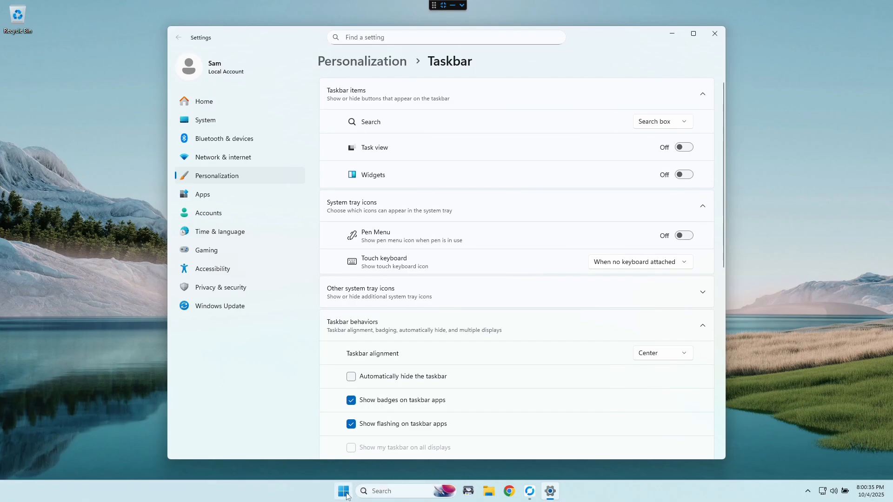
Preview the Start menu, then set the taskbar Search option back to Hide
{"action": "left_click", "coordinate": [343, 491]}
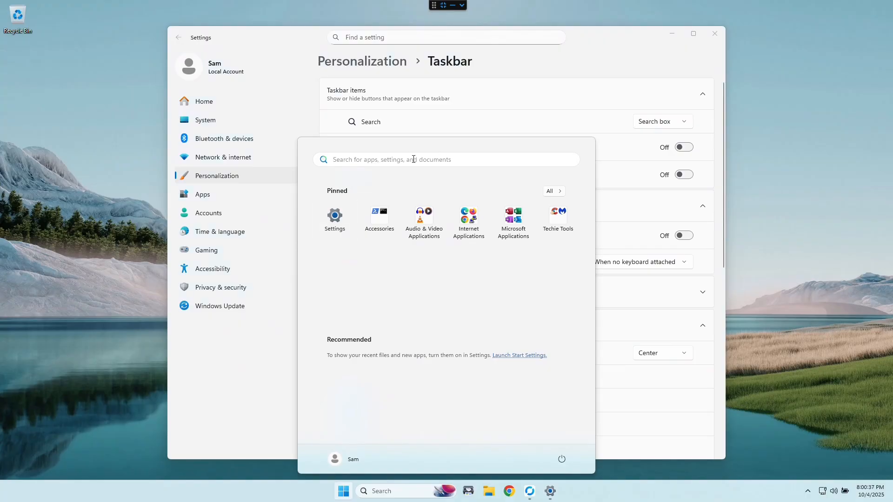
{"action": "mouse_move", "coordinate": [403, 491]}
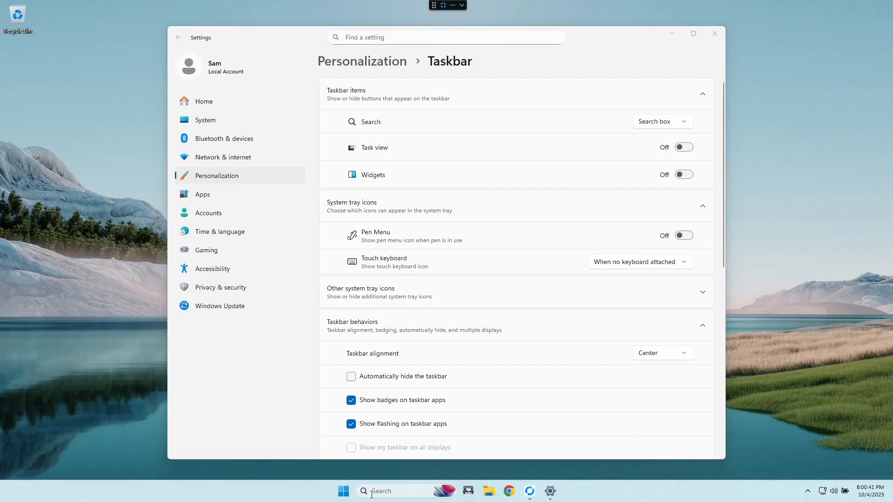
{"action": "left_click", "coordinate": [662, 122]}
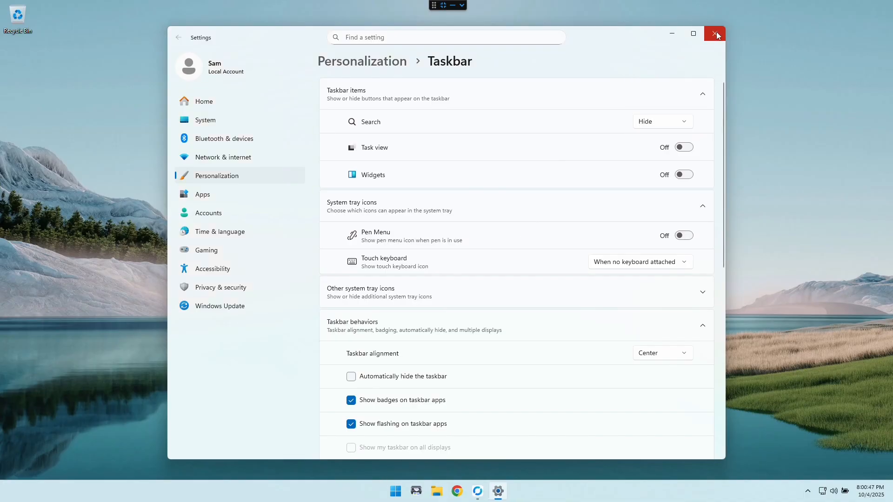
Close Settings, briefly check the Start menu, then dismiss it onto the desktop
{"action": "left_click", "coordinate": [716, 34]}
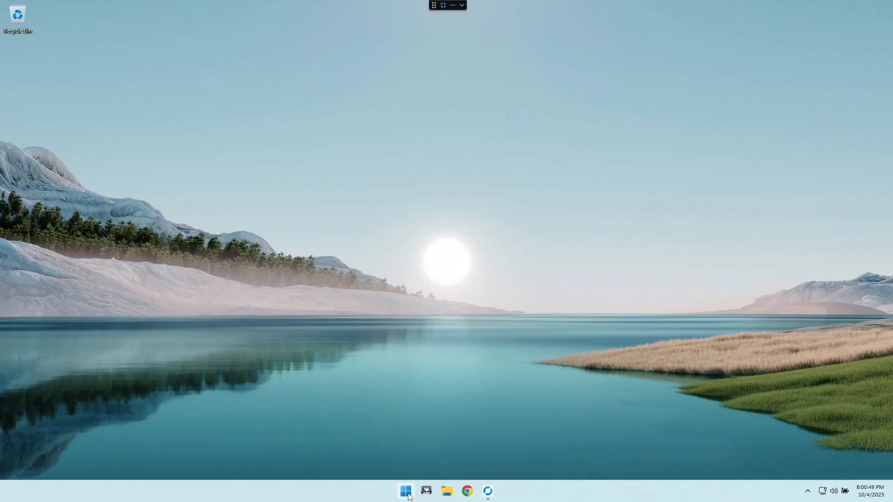
{"action": "left_click", "coordinate": [405, 491]}
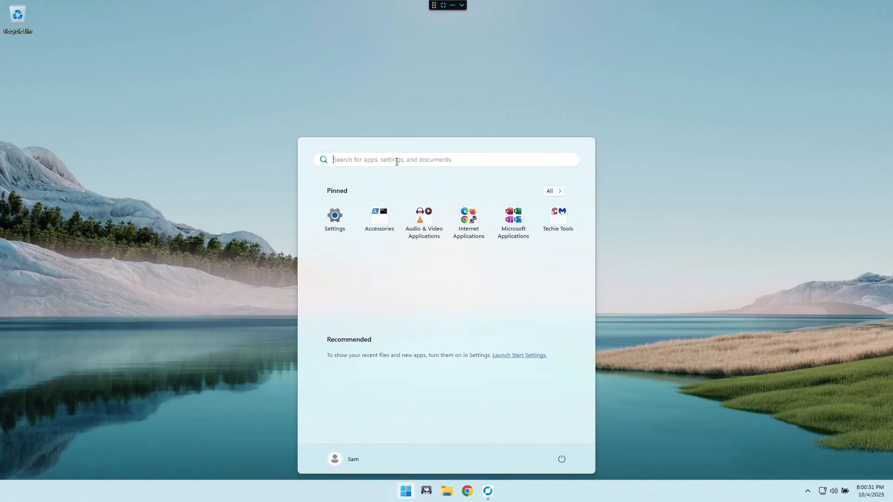
{"action": "left_click", "coordinate": [48, 352]}
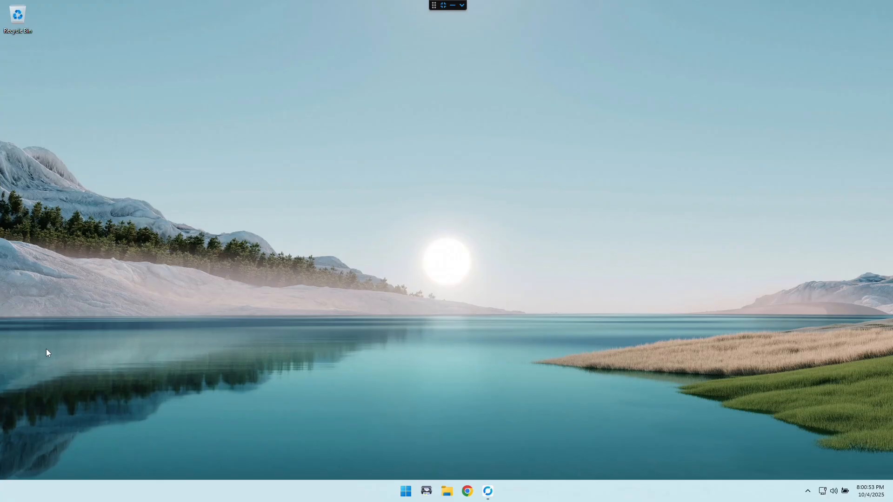